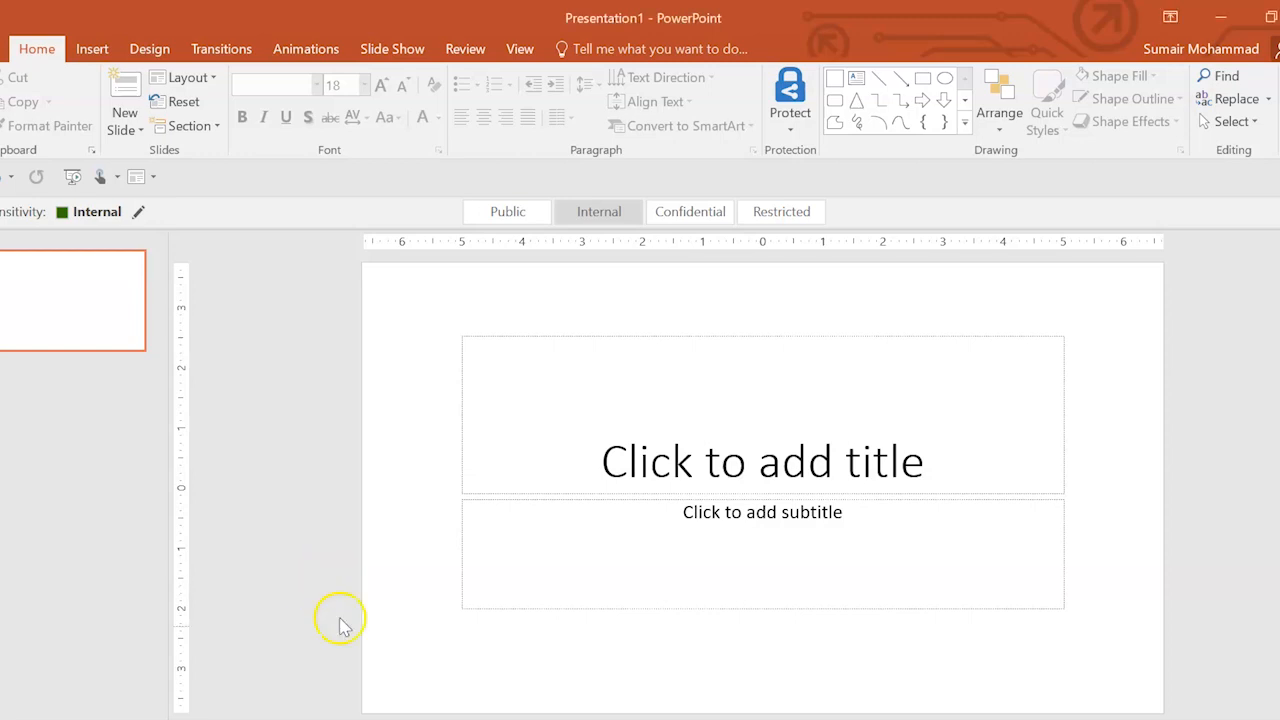
mouse_move(514, 468)
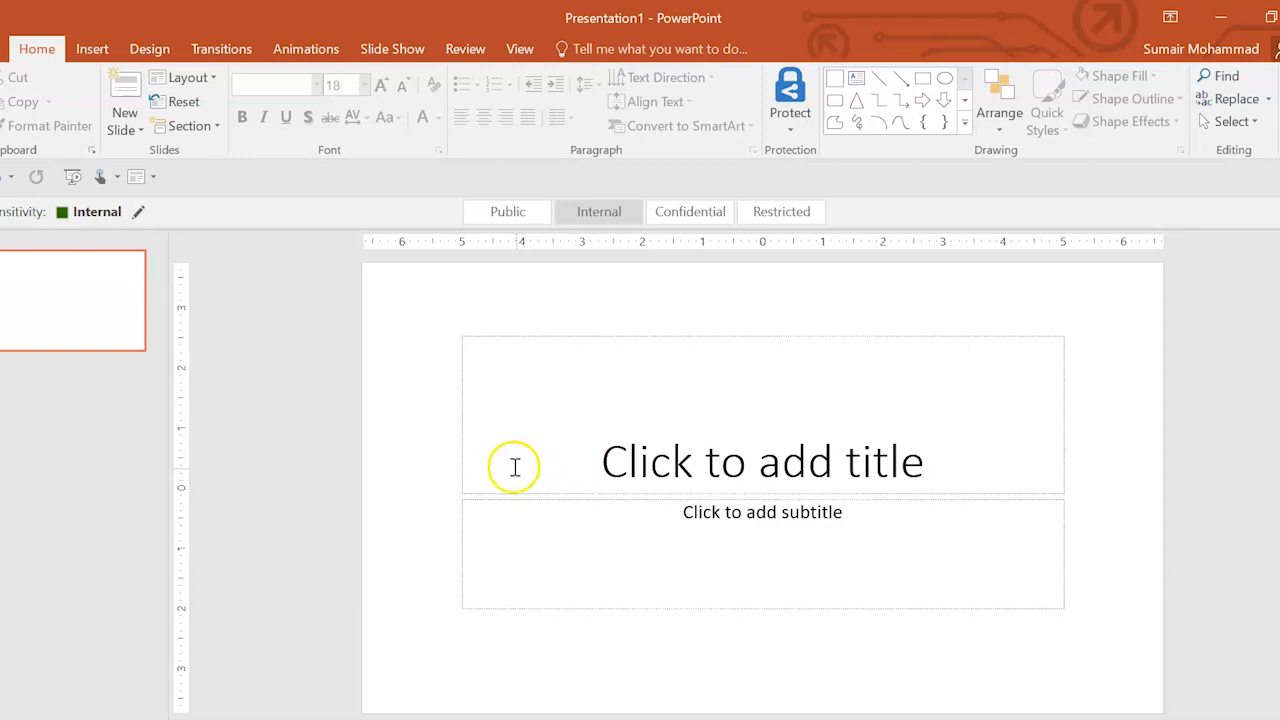
mouse_move(498, 444)
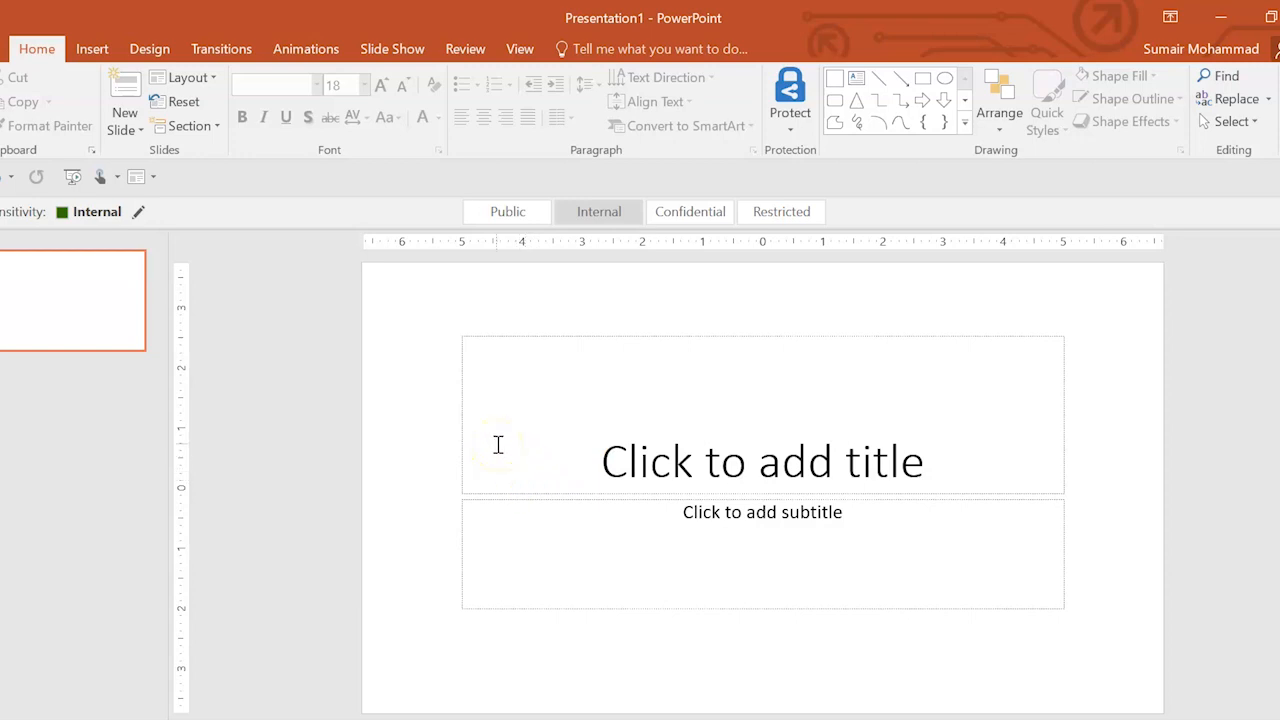
mouse_move(420, 440)
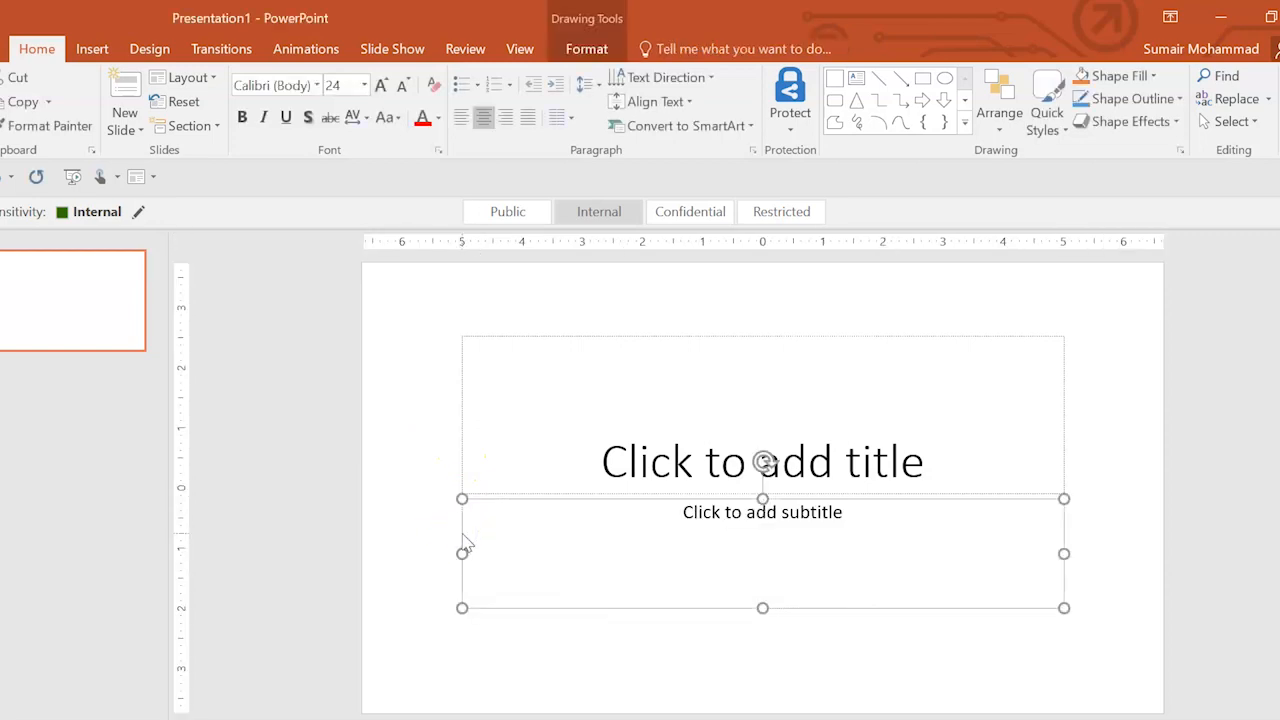
Remove the empty subtitle placeholder beneath the question title.
click(762, 460)
text(Which binary value represents the number ‘5’?)
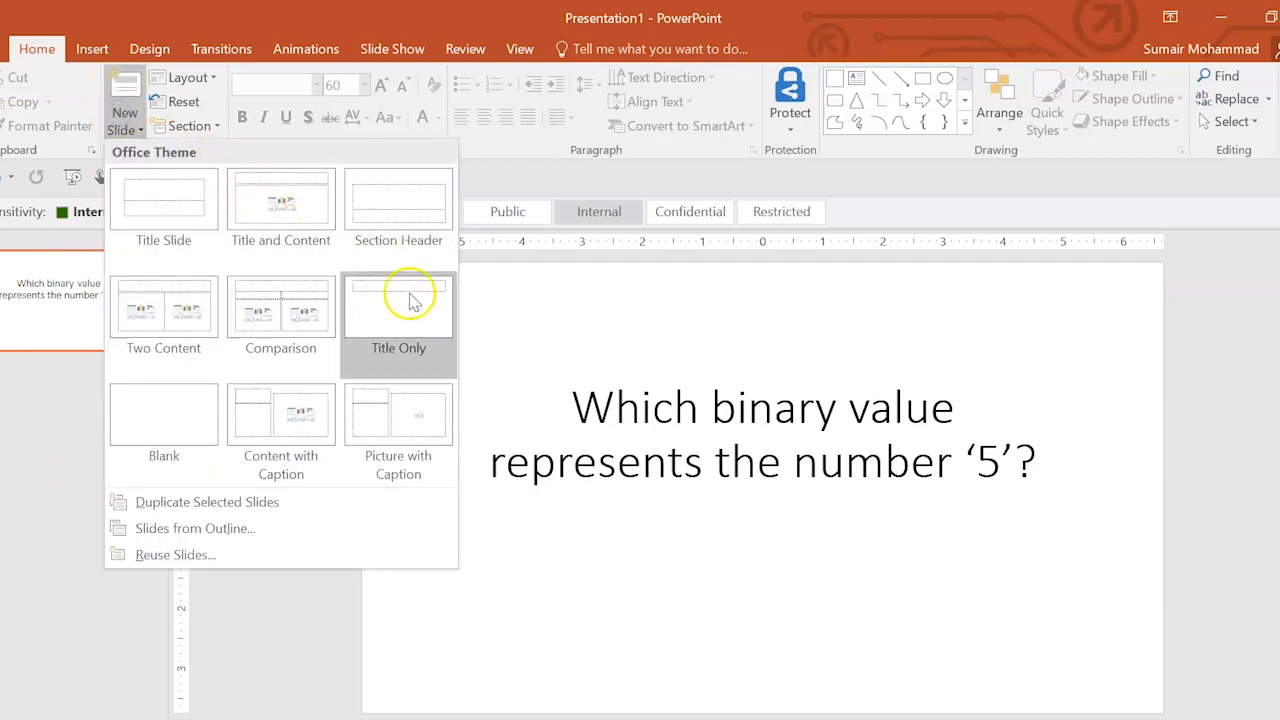
Add a Title Only slide titled CONGRATULATIONS YOU ARE CORRECT!
click(398, 310)
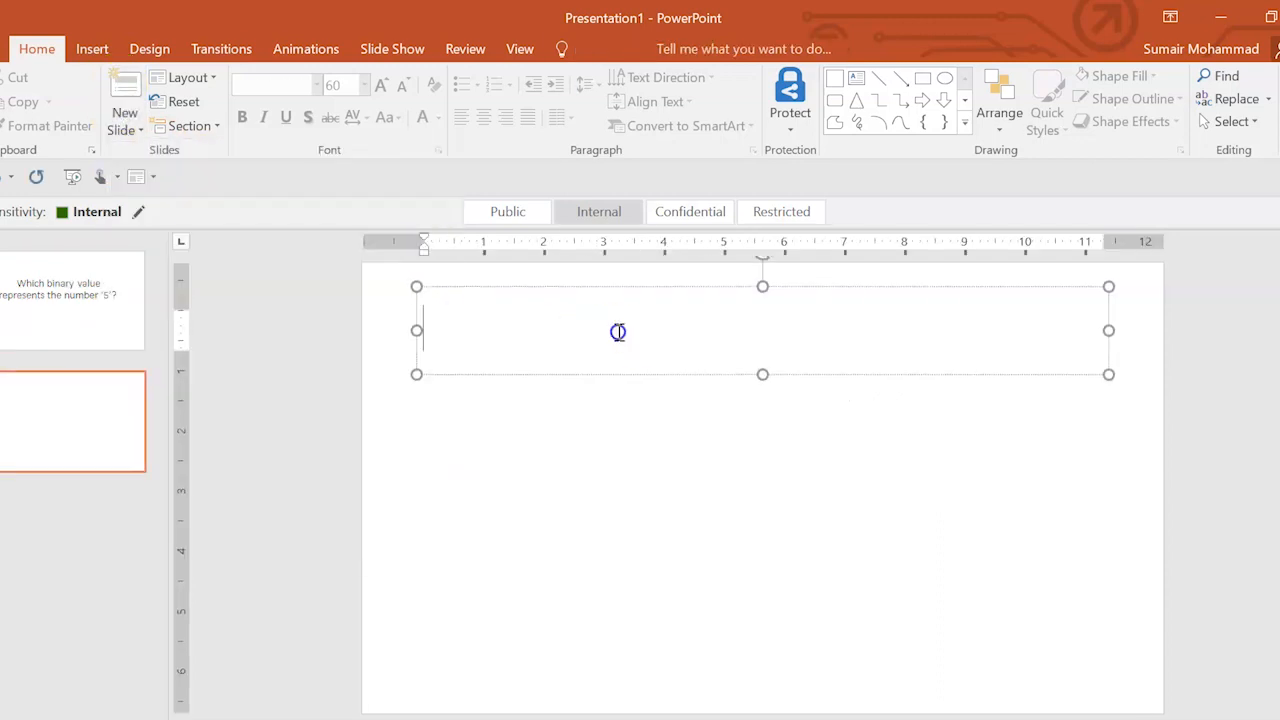
text(CONG)
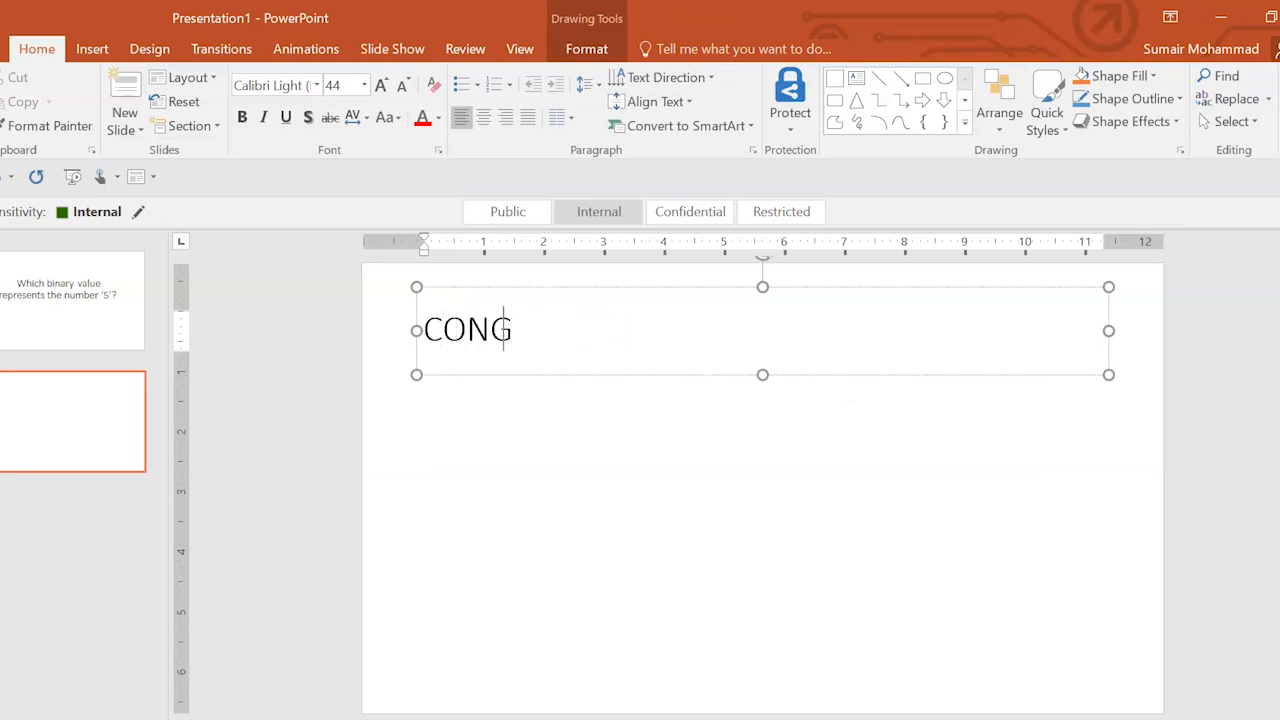
text(RATU)
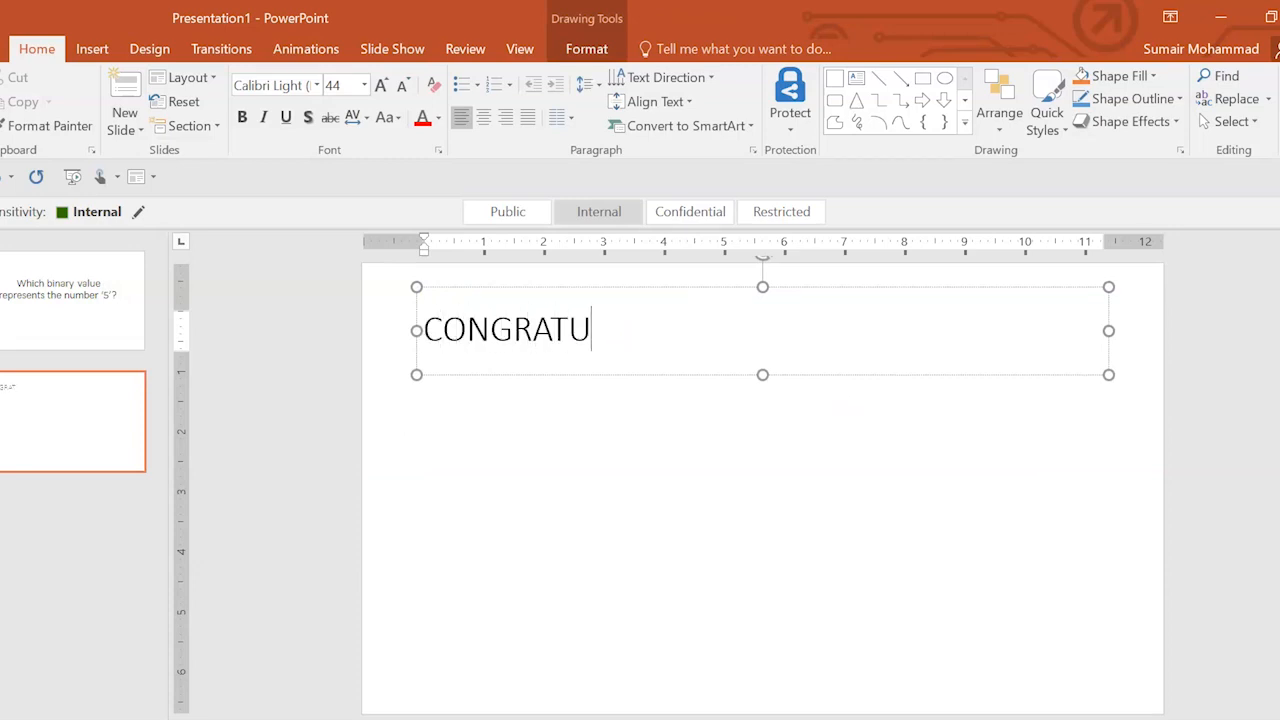
text(LATIONS)
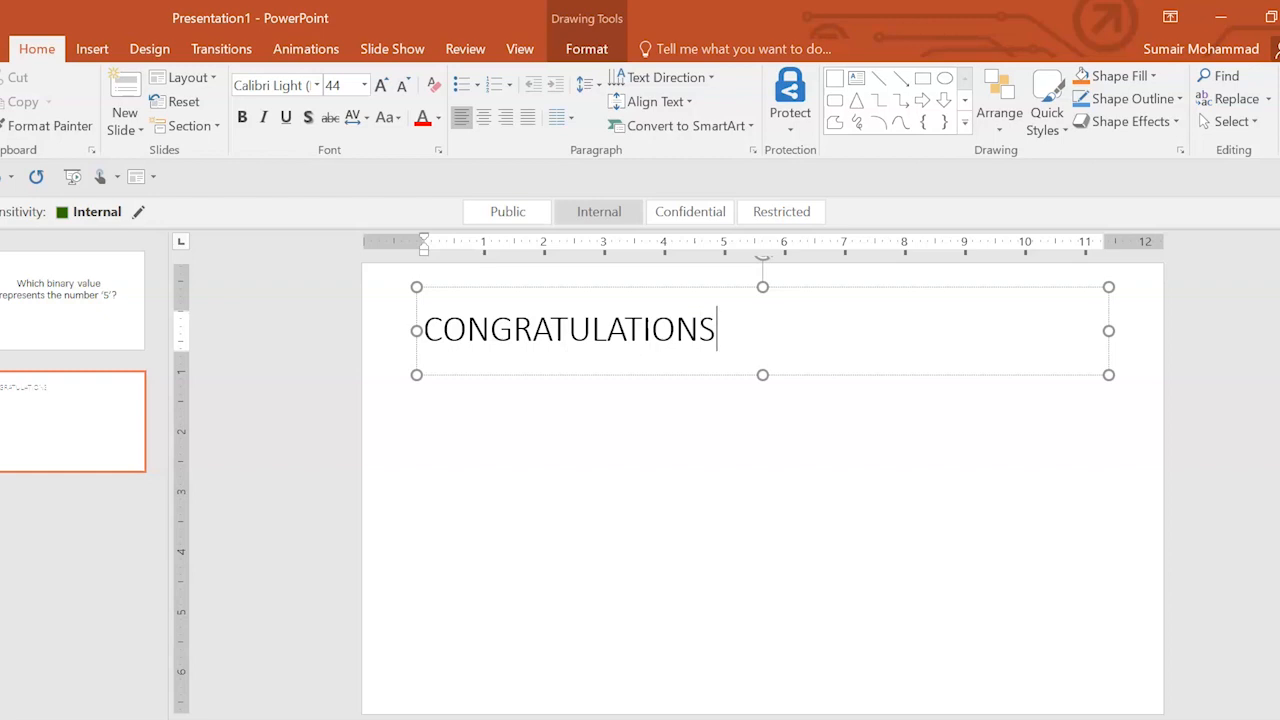
text(YOU ARE CORRECT!)
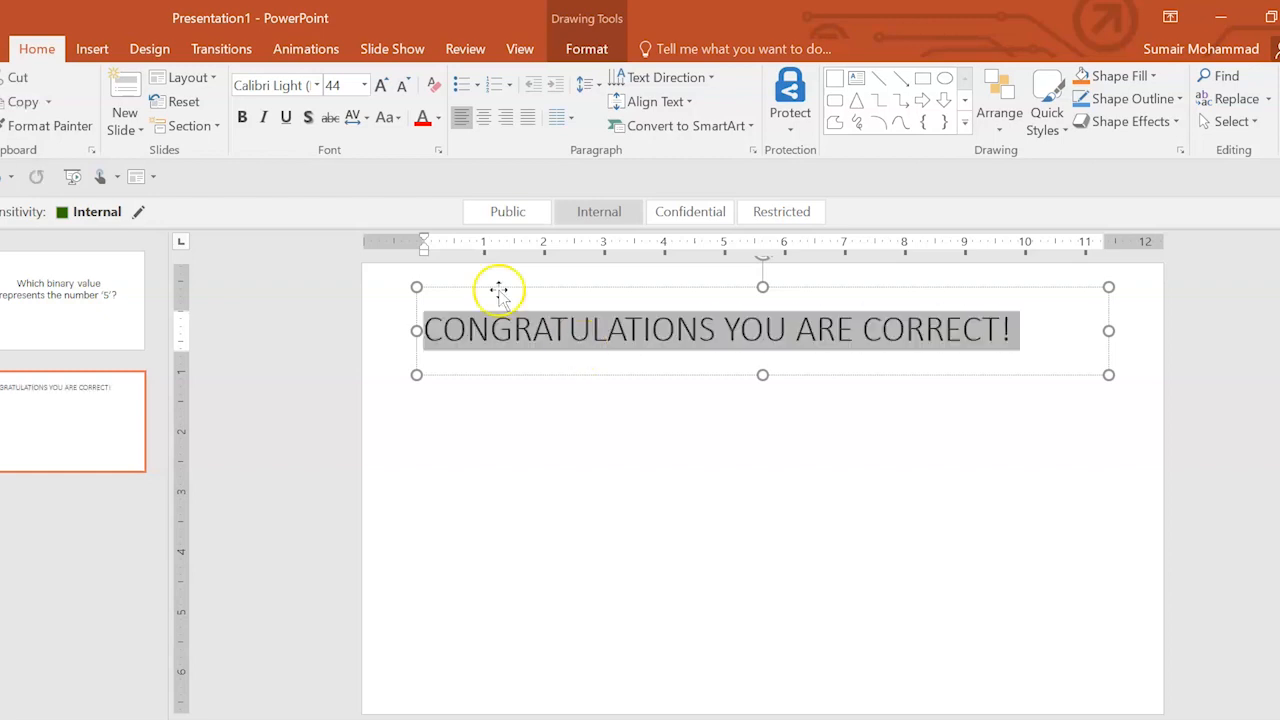
click(380, 88)
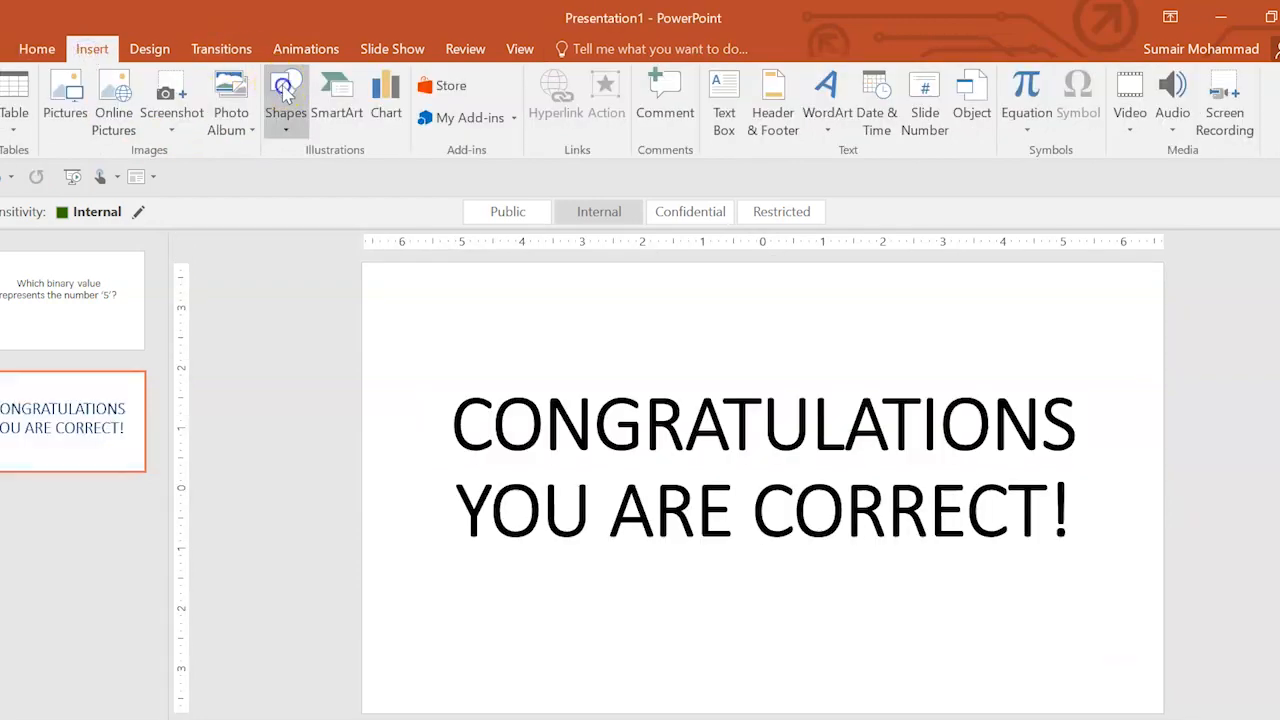
Cover the slide with a green-filled rectangle sent behind the message.
click(284, 96)
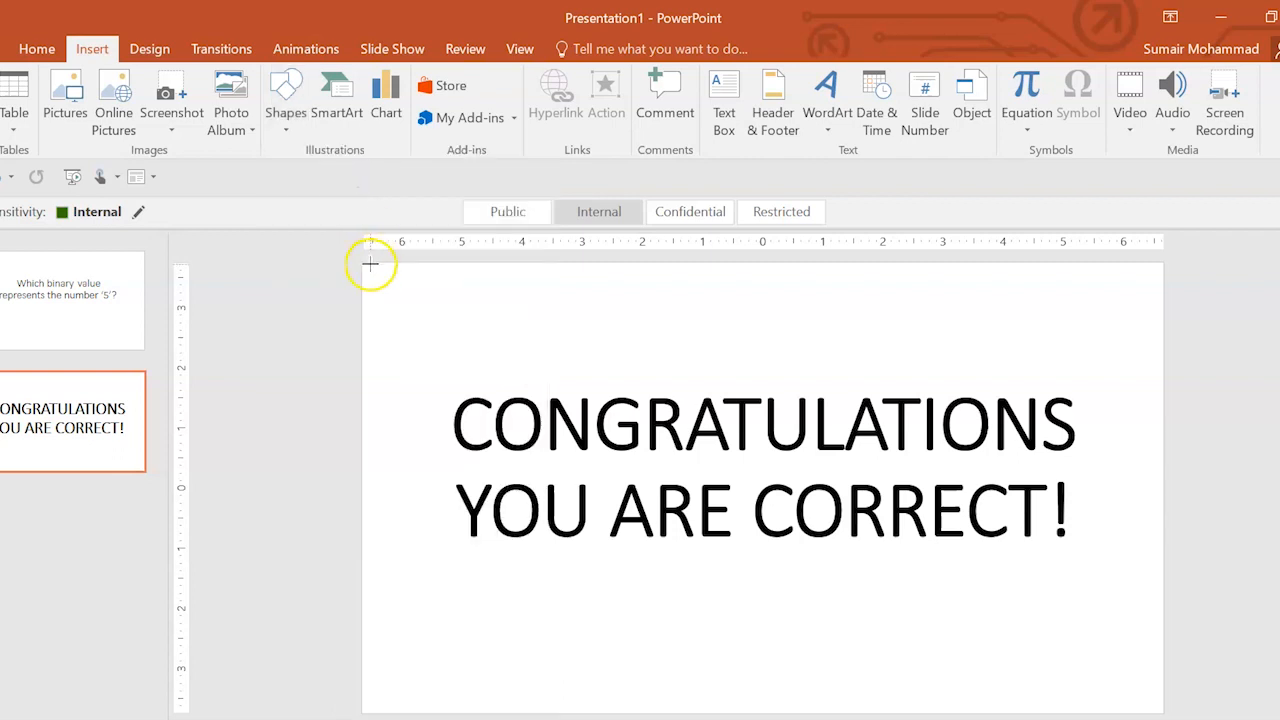
mouse_move(364, 260)
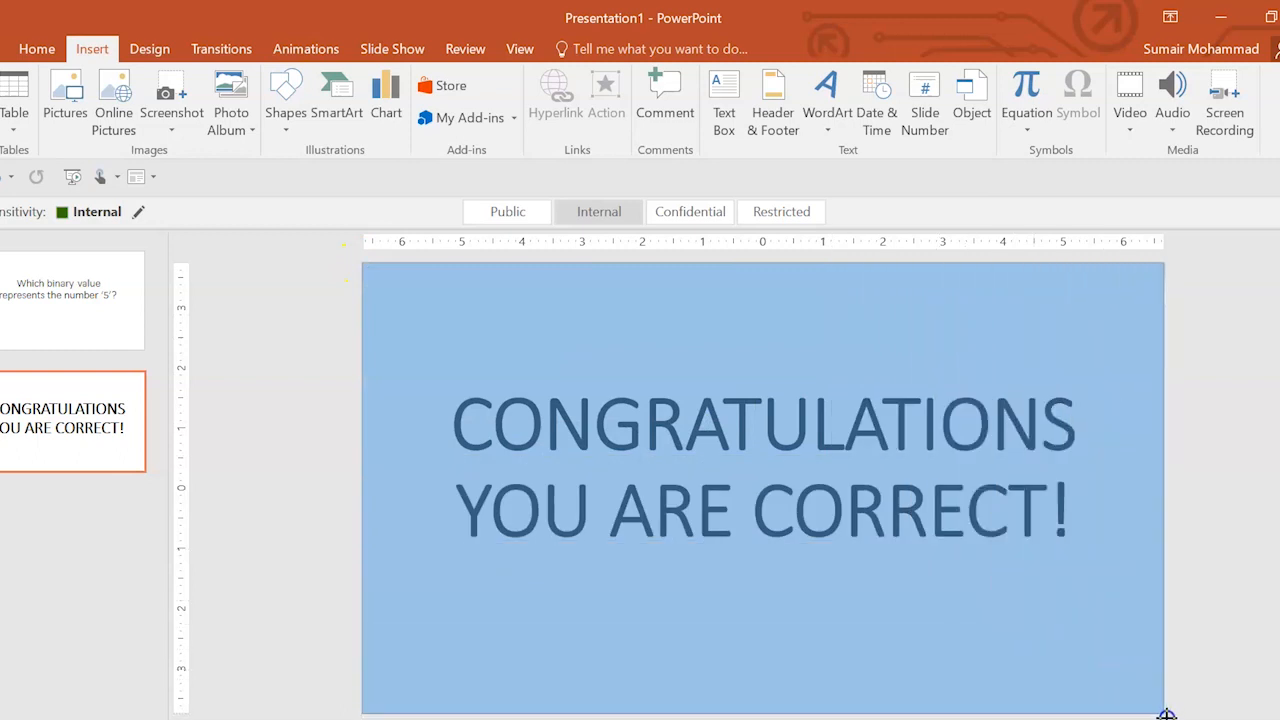
click(760, 488)
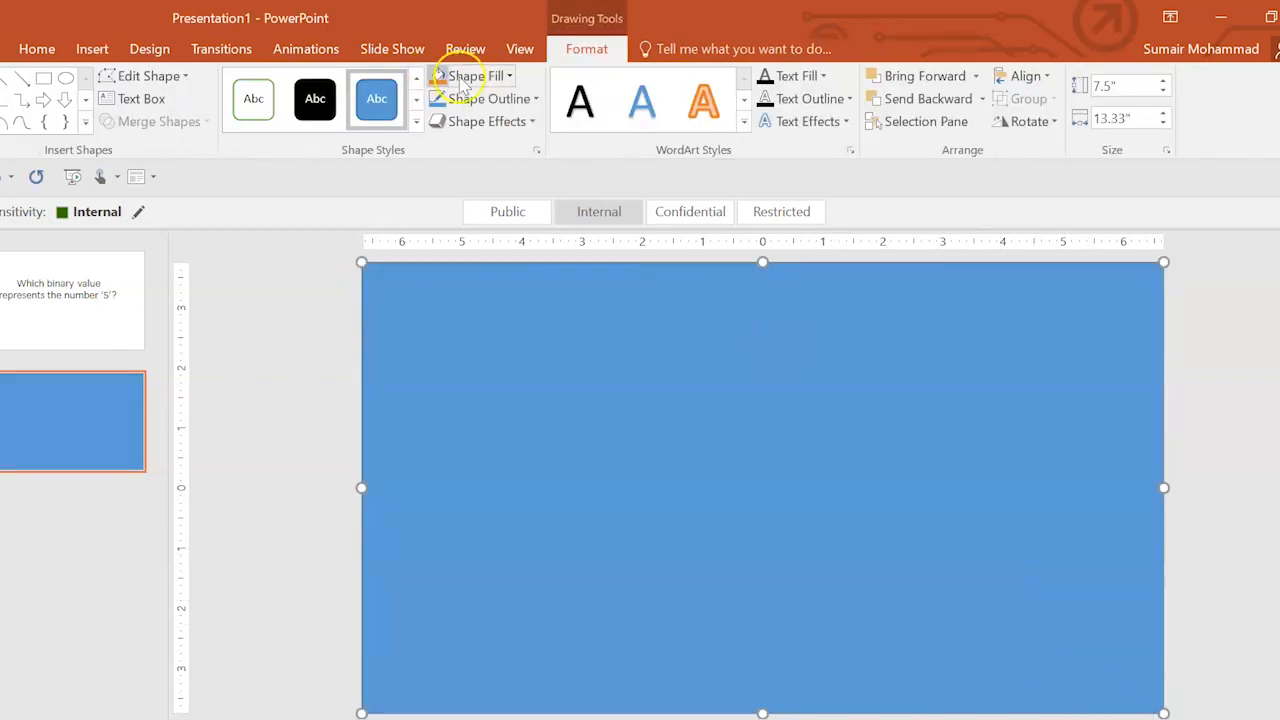
click(462, 76)
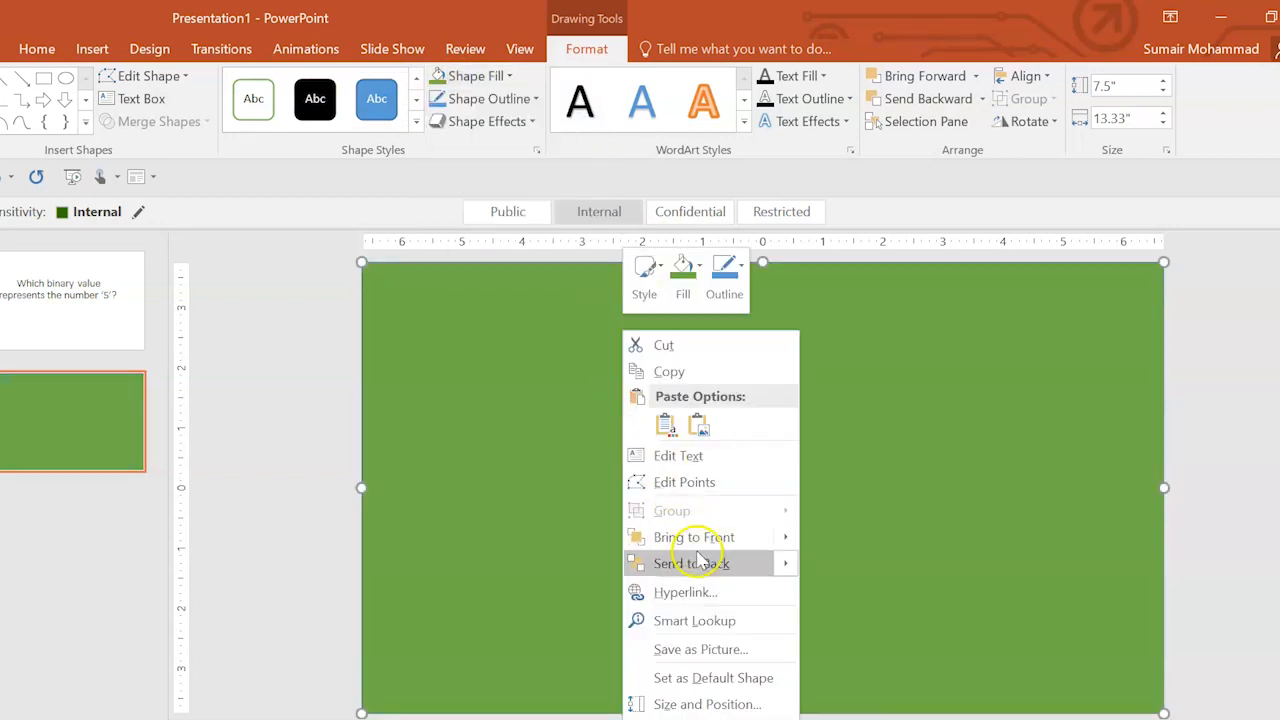
click(678, 456)
text(CONGRATULATIONS YOU ARE CORRECT!)
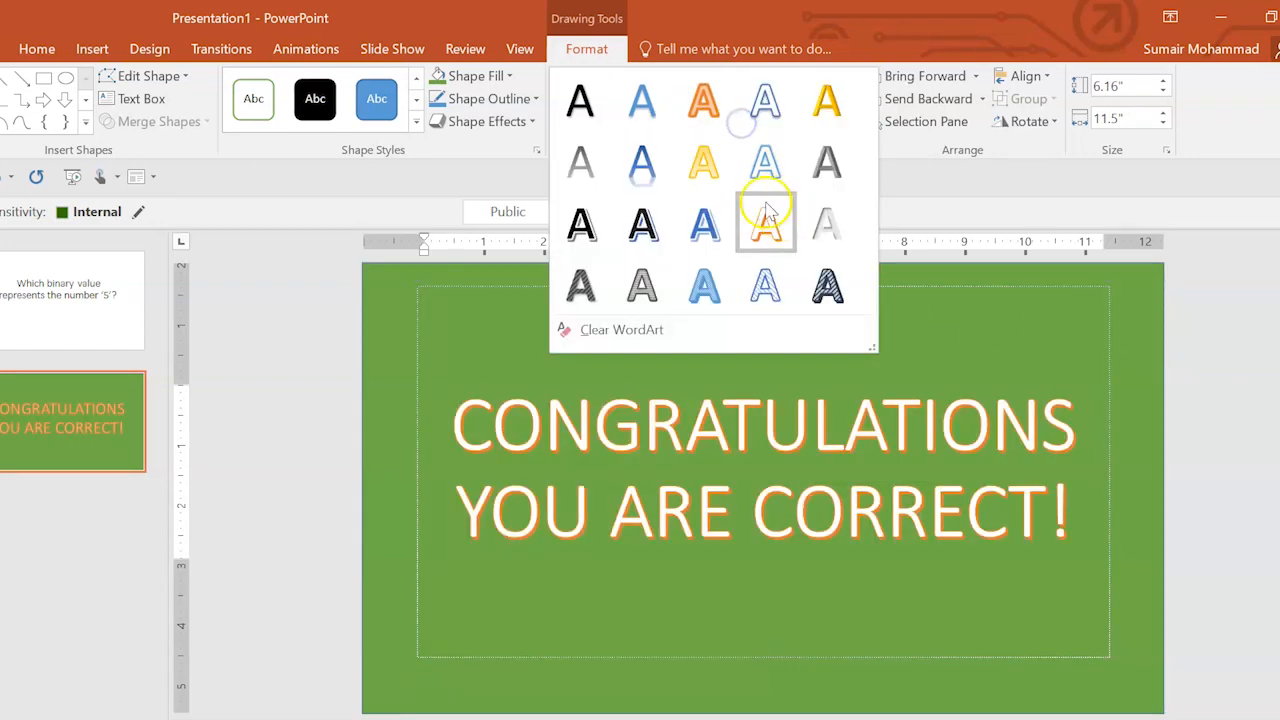
Restyle the congratulations message as gold WordArt.
click(764, 222)
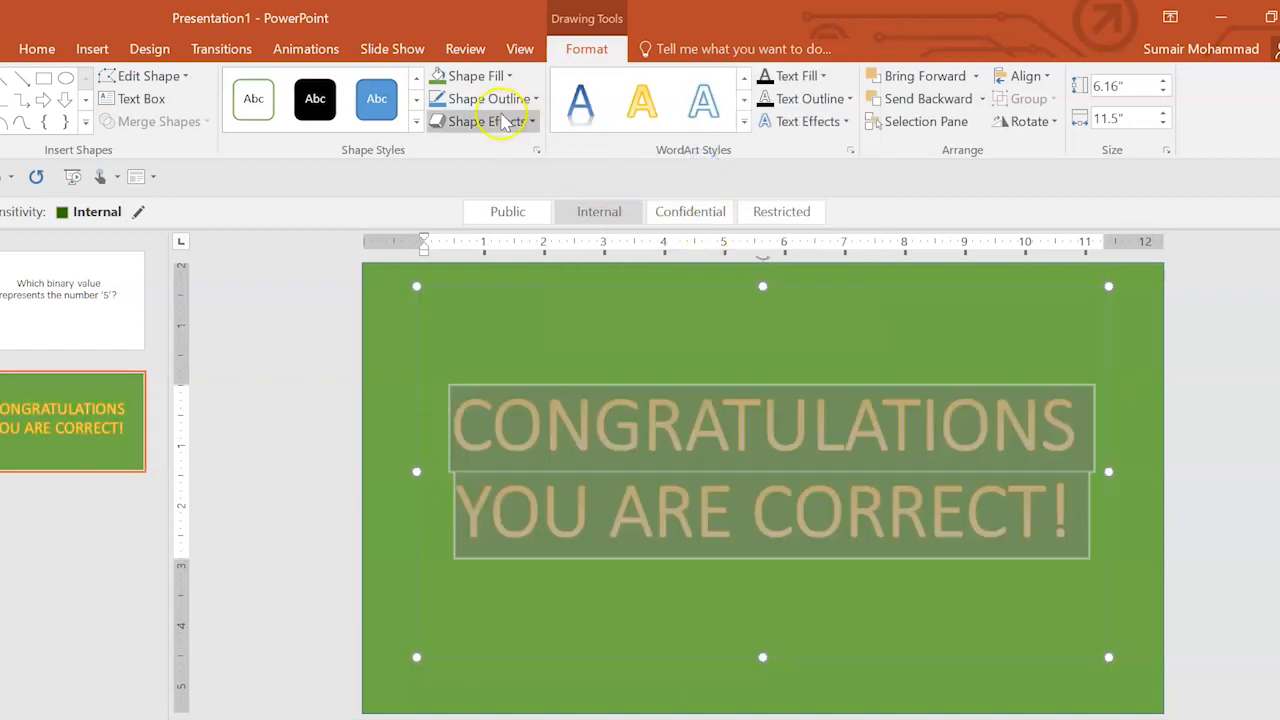
click(378, 84)
text(SORRY,)
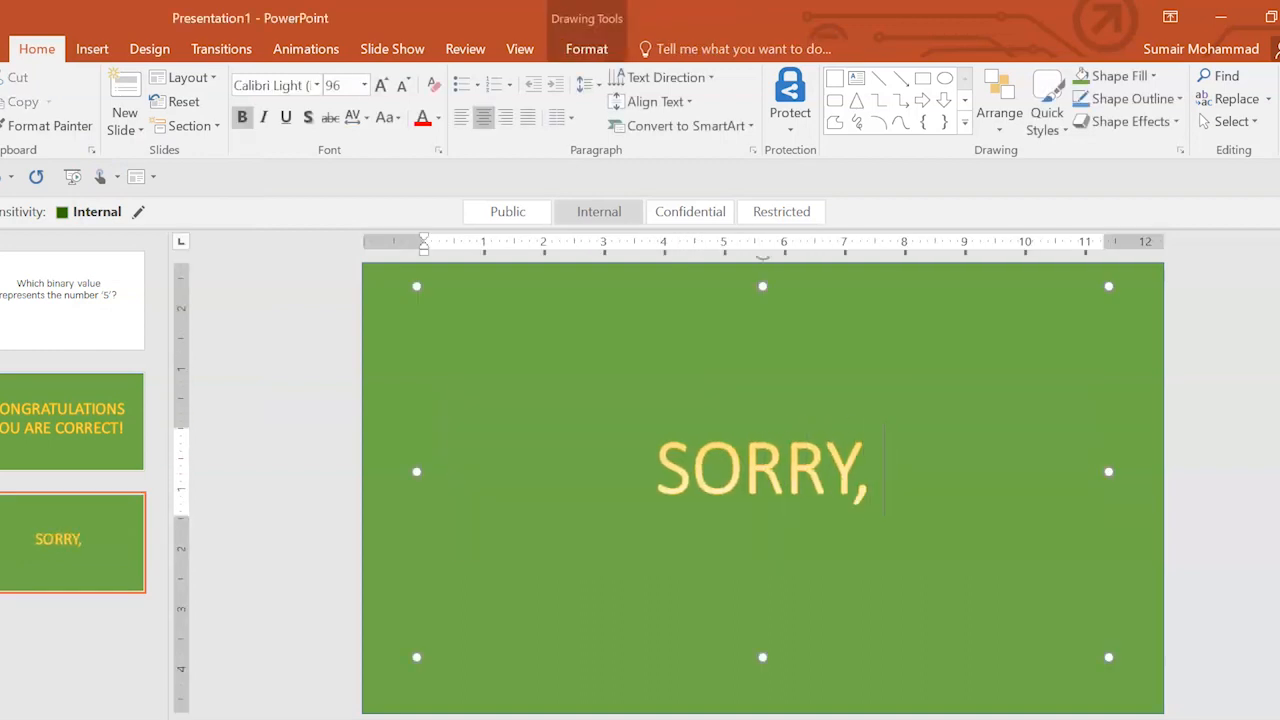
Retype the duplicated slide as SORRY, YOU ARE INCORRECT and fill its background red.
text(YOU AR E)
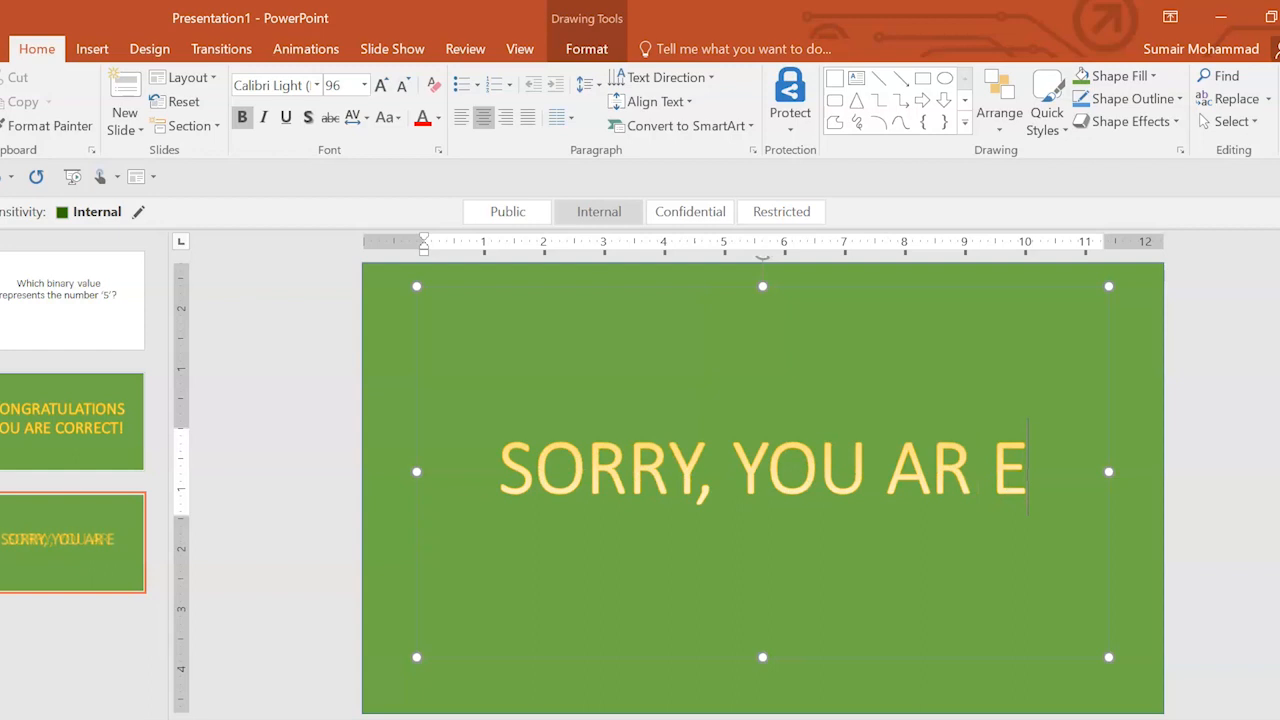
text(INCORRECT)
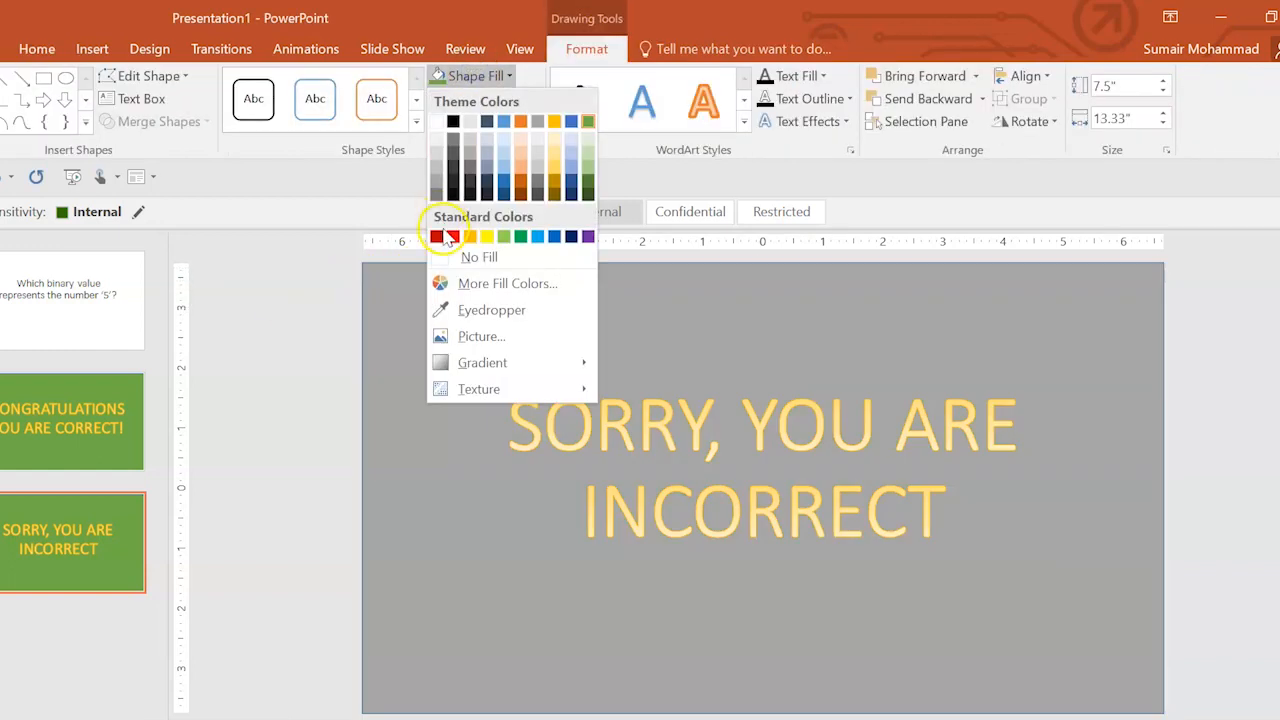
click(452, 236)
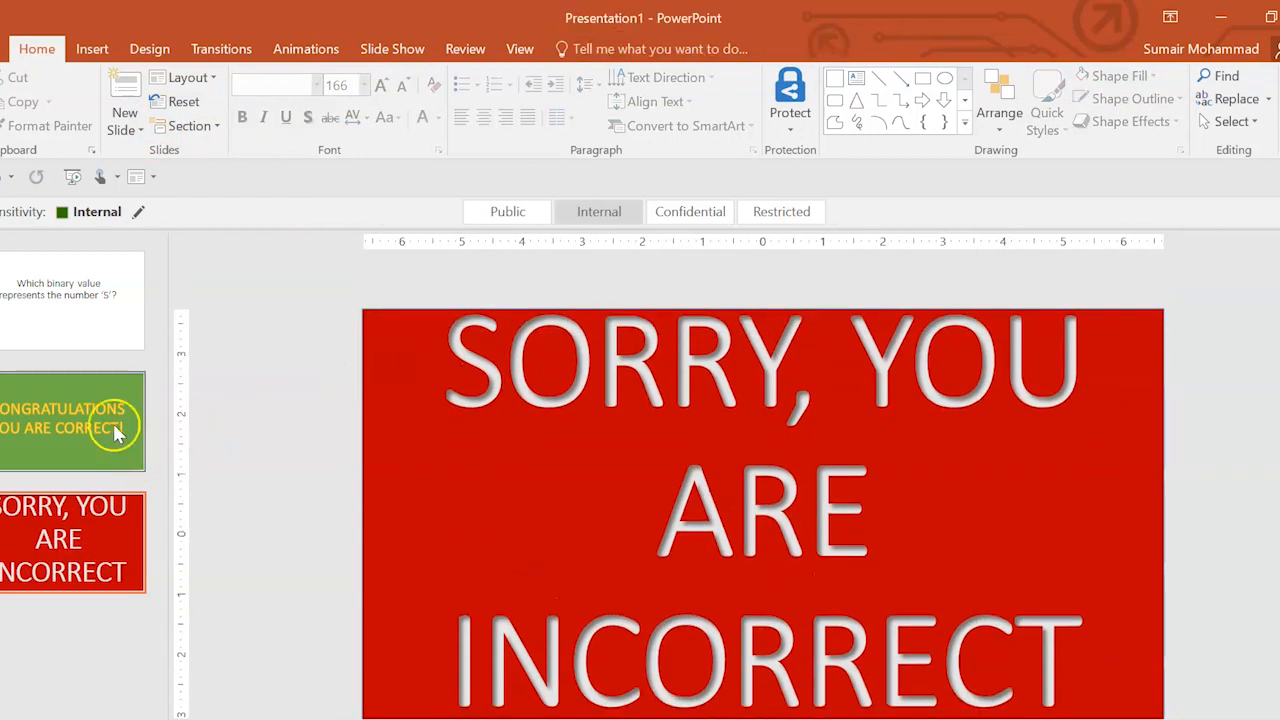
Return to the question slide and pick the Rectangle from the shapes gallery.
click(72, 420)
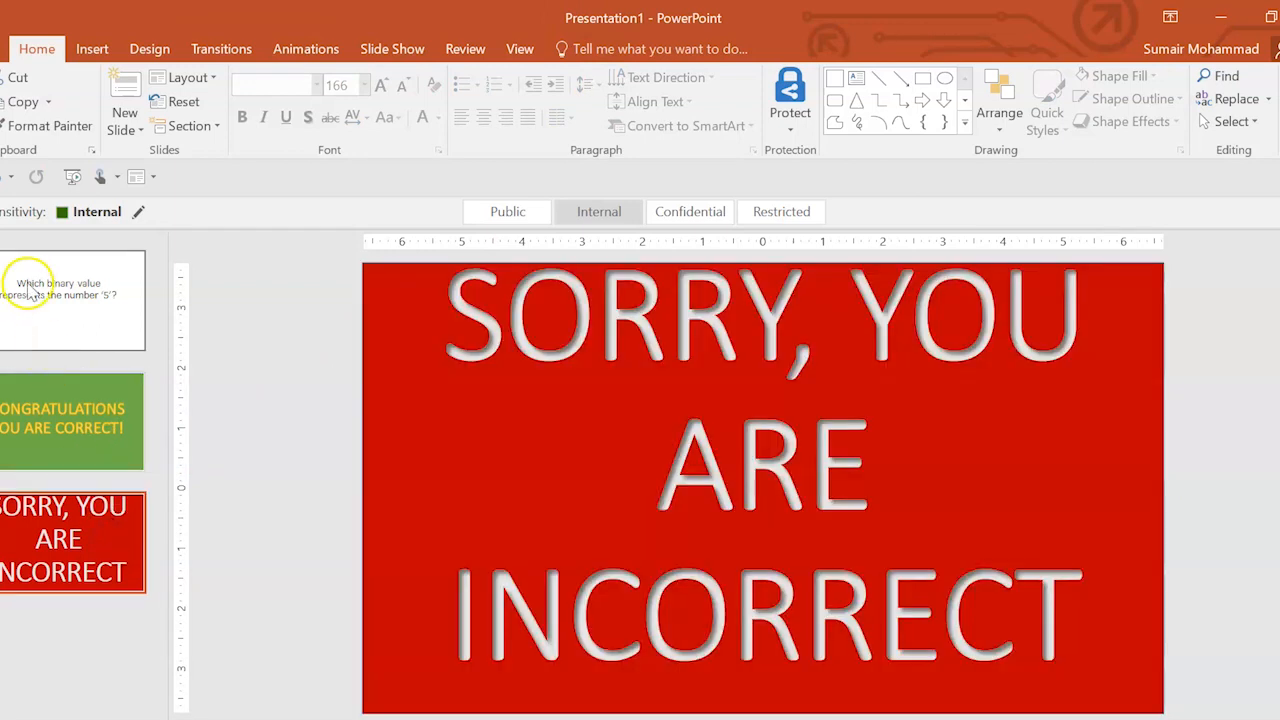
click(50, 300)
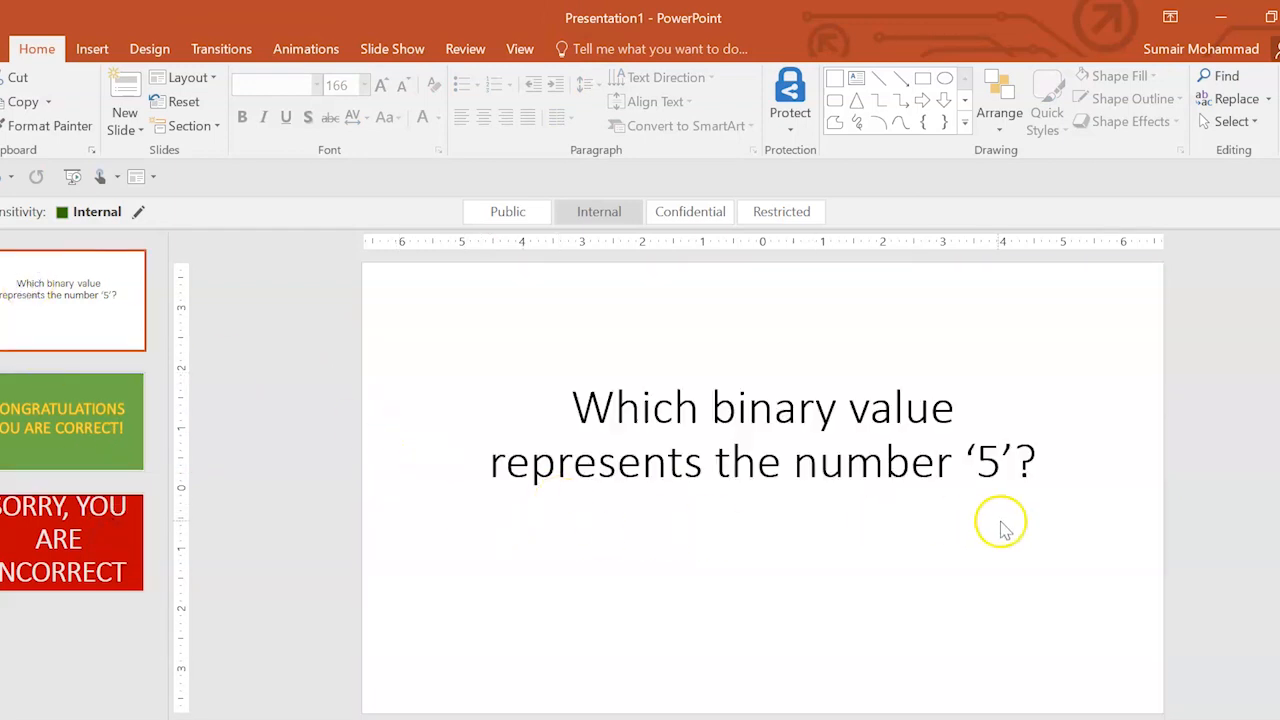
mouse_move(184, 272)
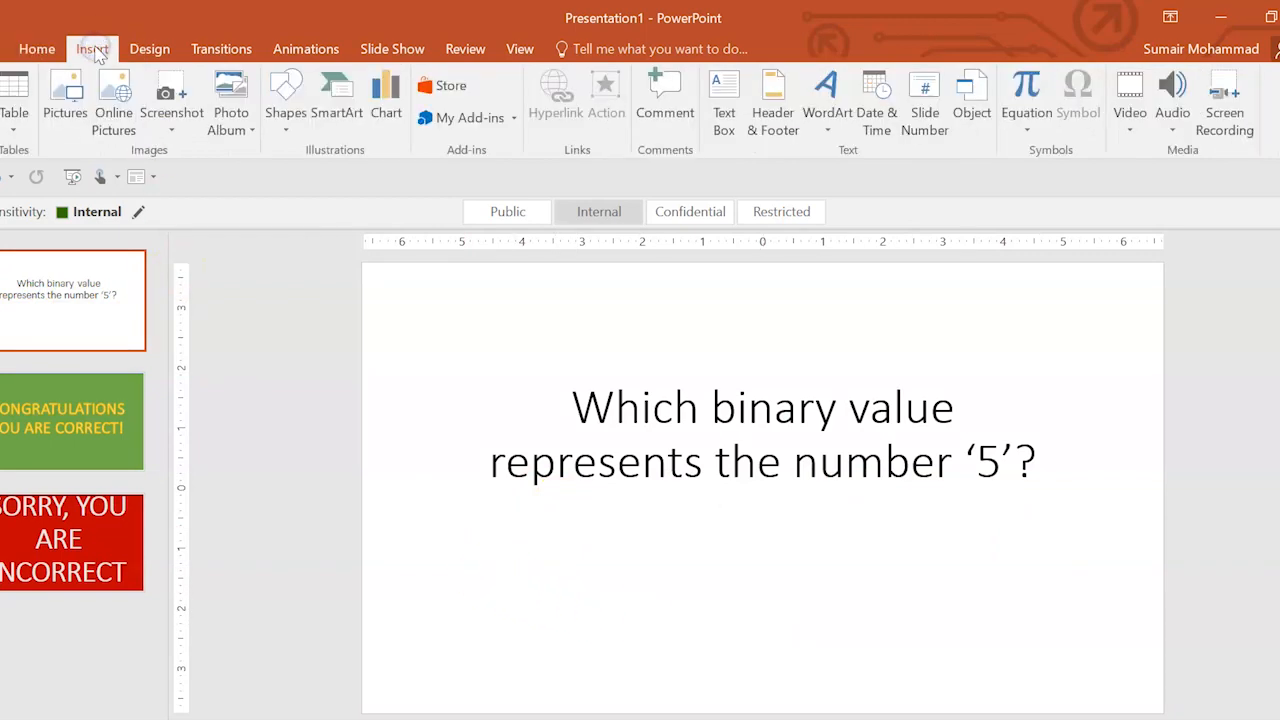
click(284, 100)
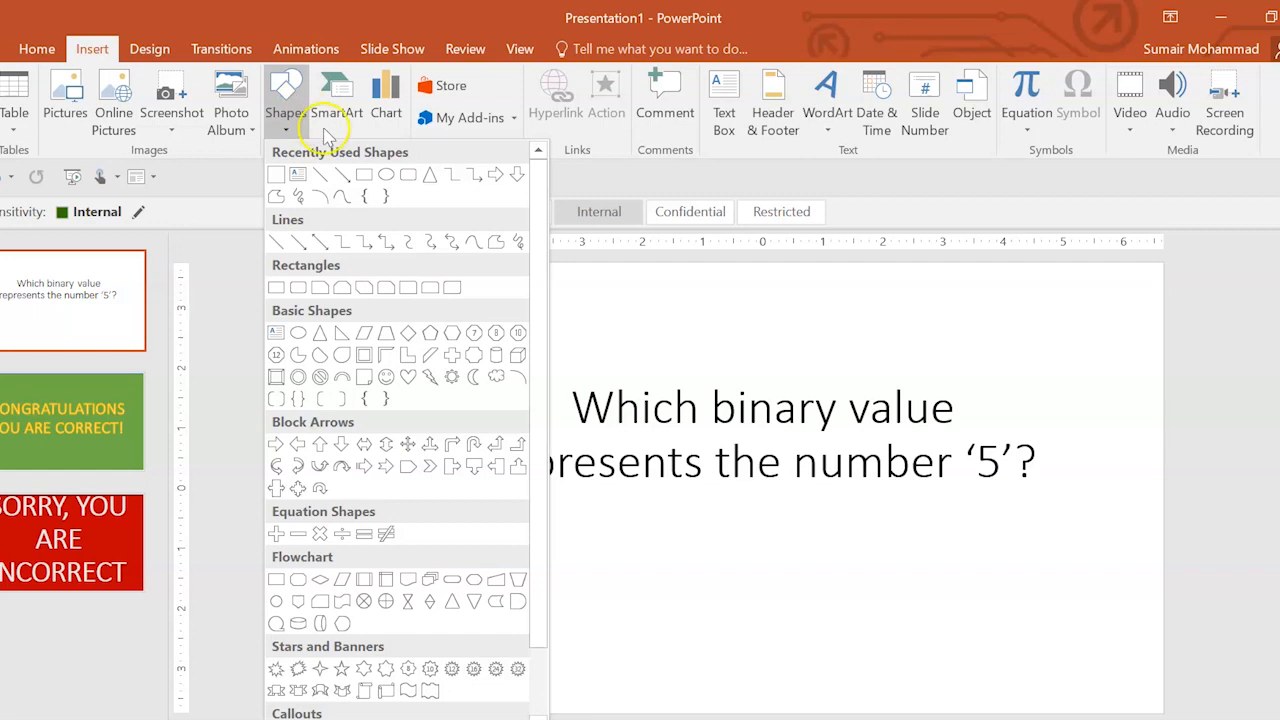
scroll(down, 3)
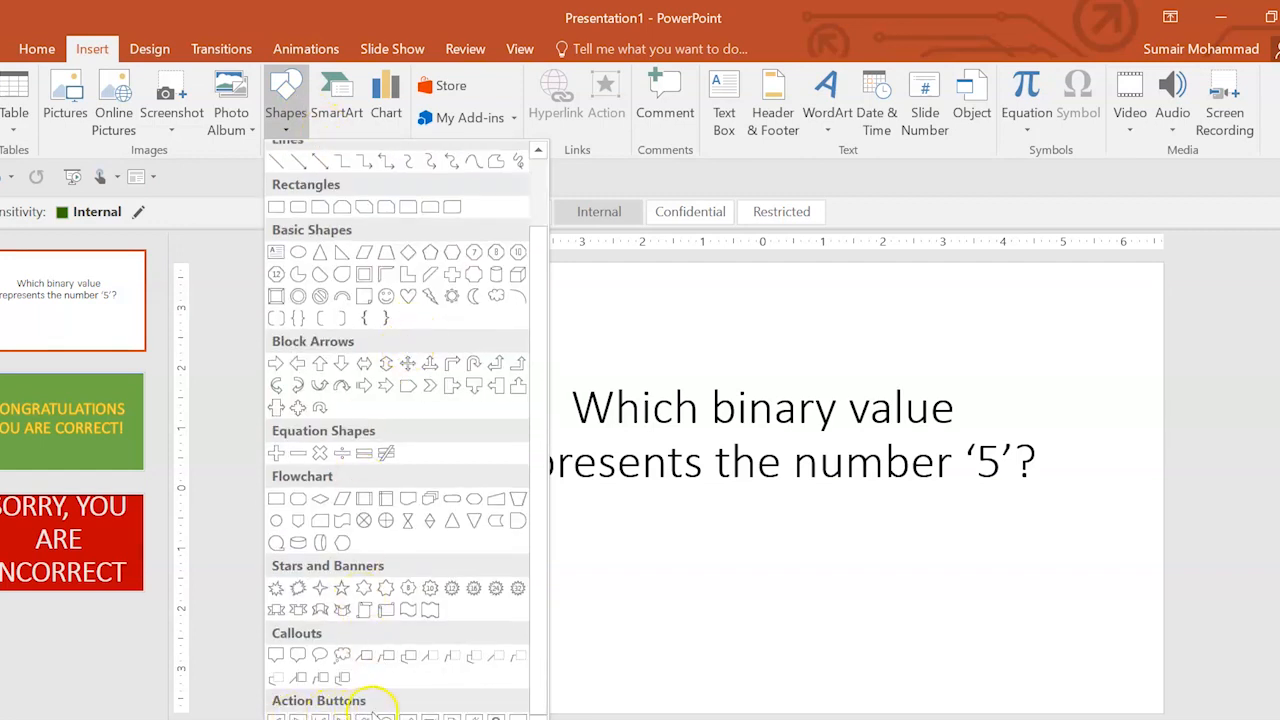
scroll(up, 3)
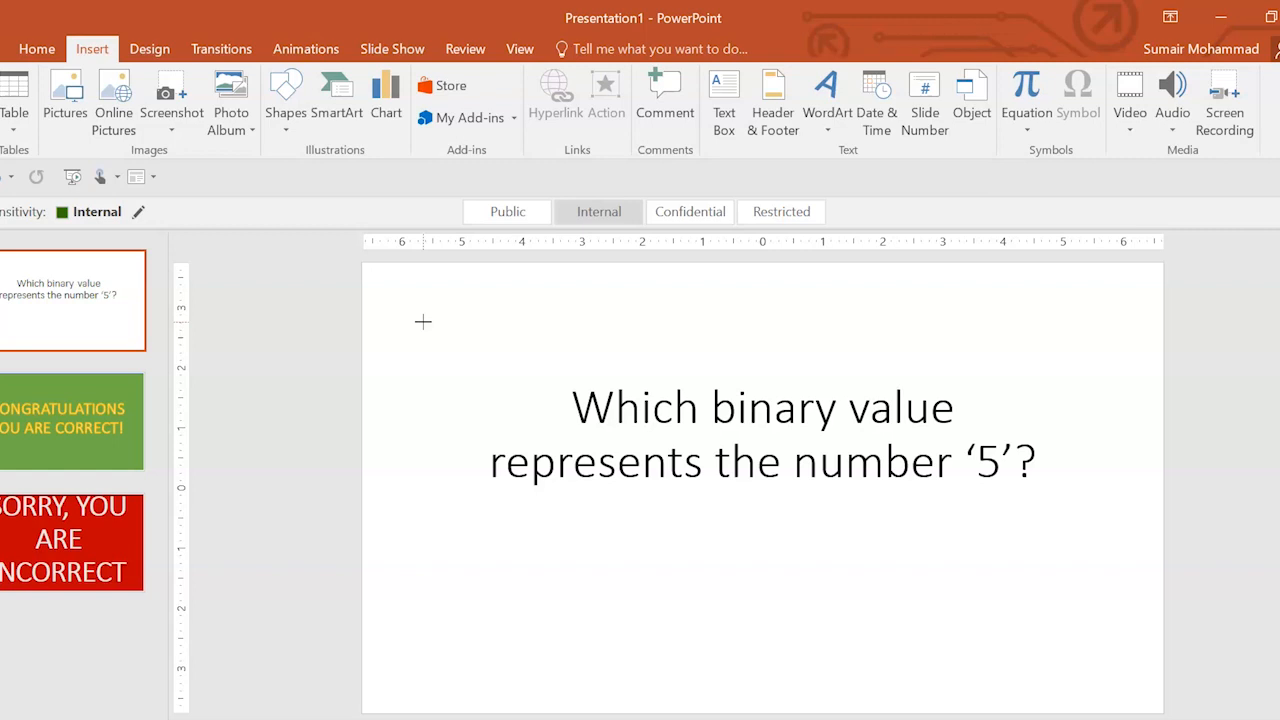
mouse_move(466, 570)
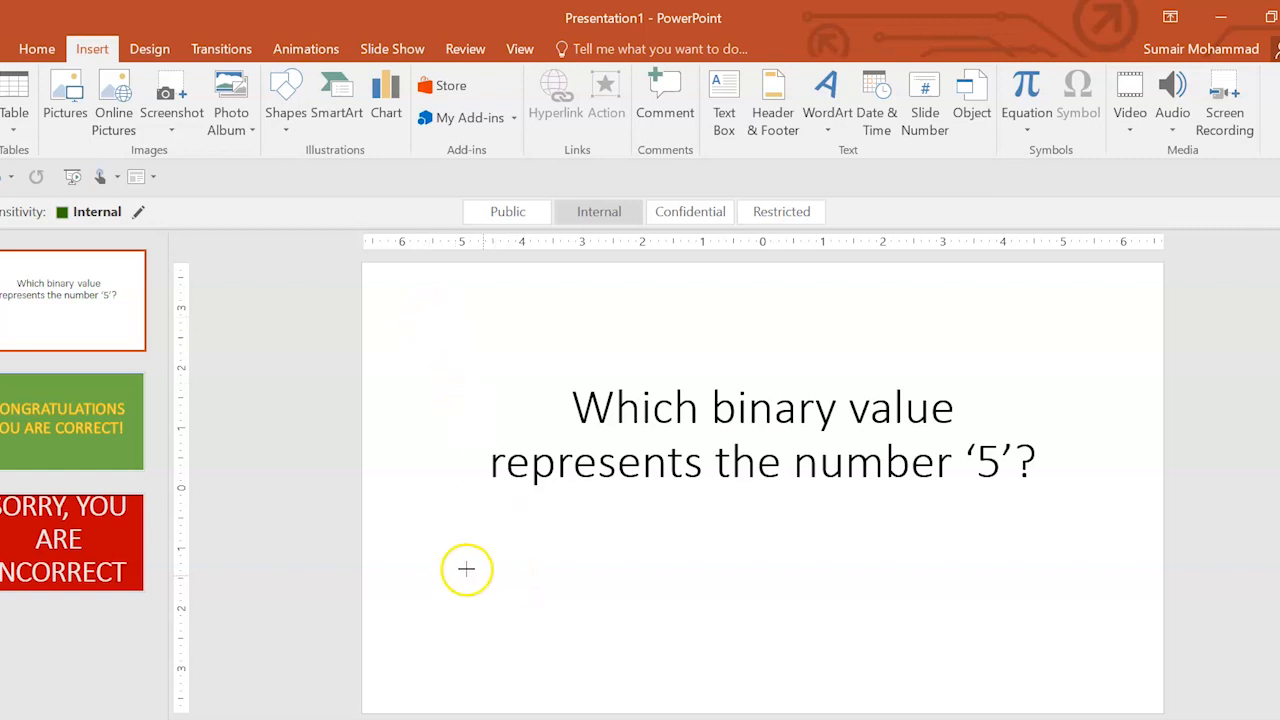
Draw an answer rectangle below the question and duplicate it for the other answers.
drag(468, 570, 644, 652)
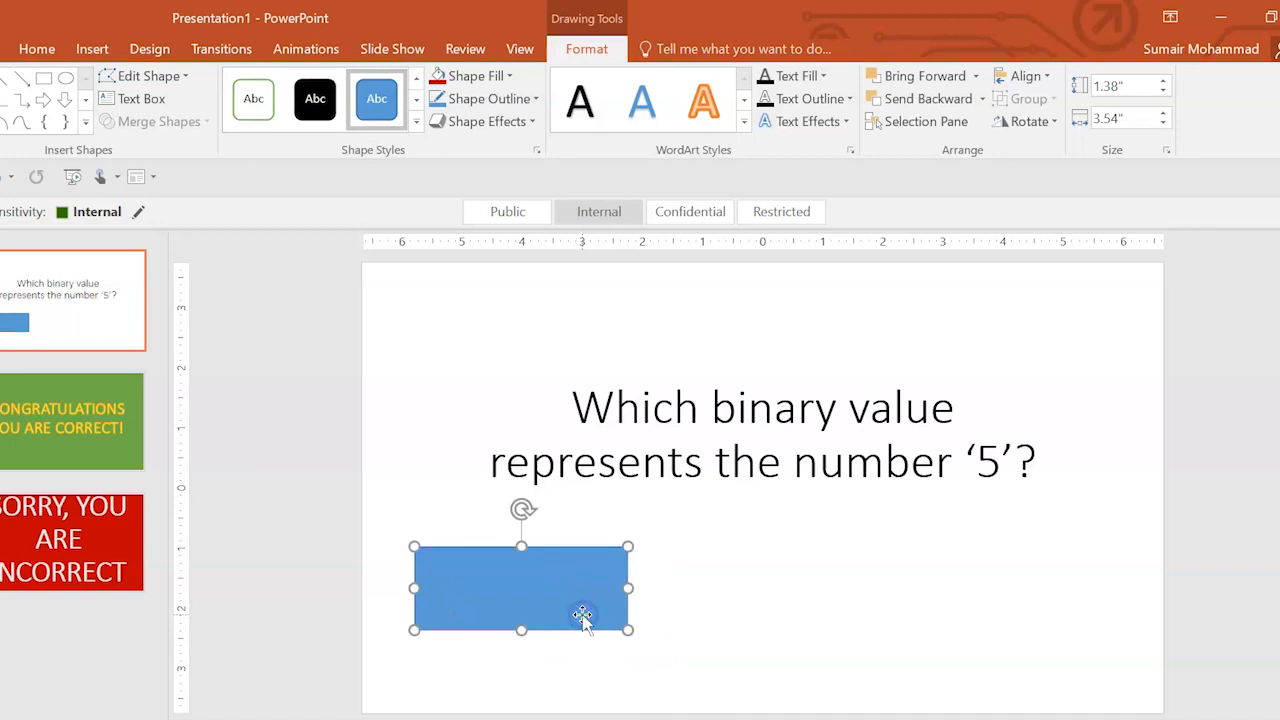
key(ctrl+v)
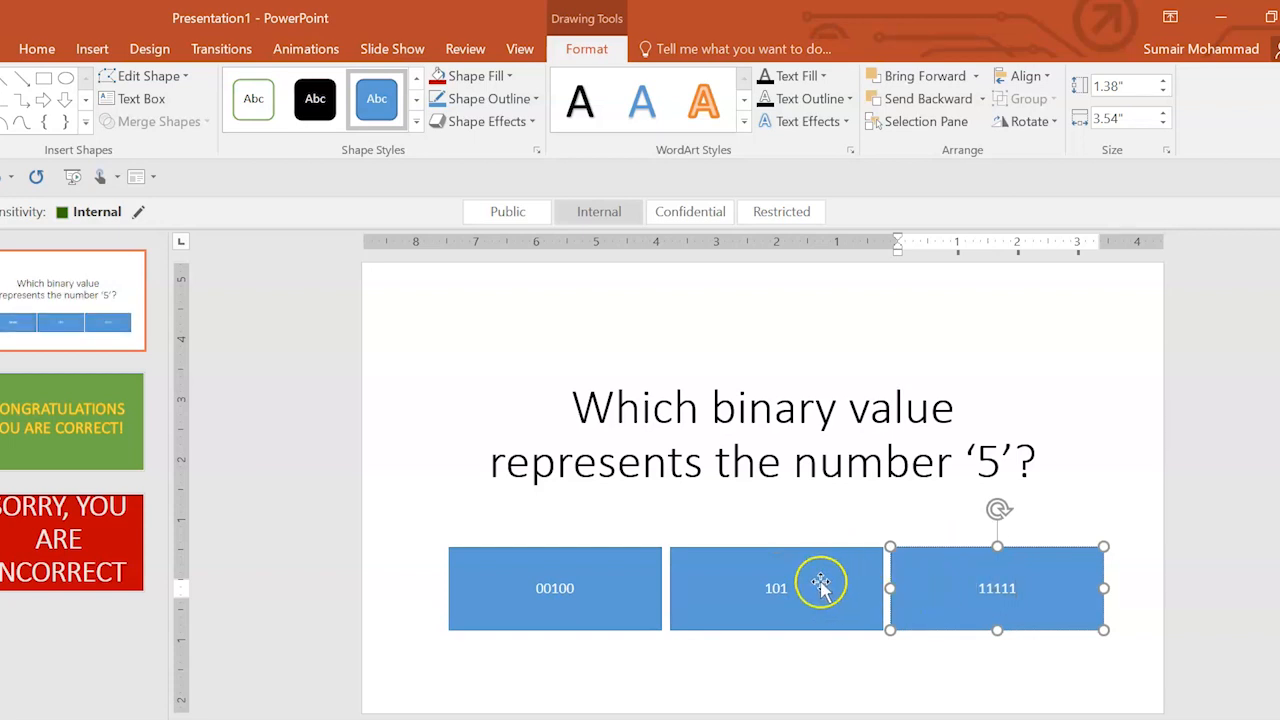
mouse_move(836, 604)
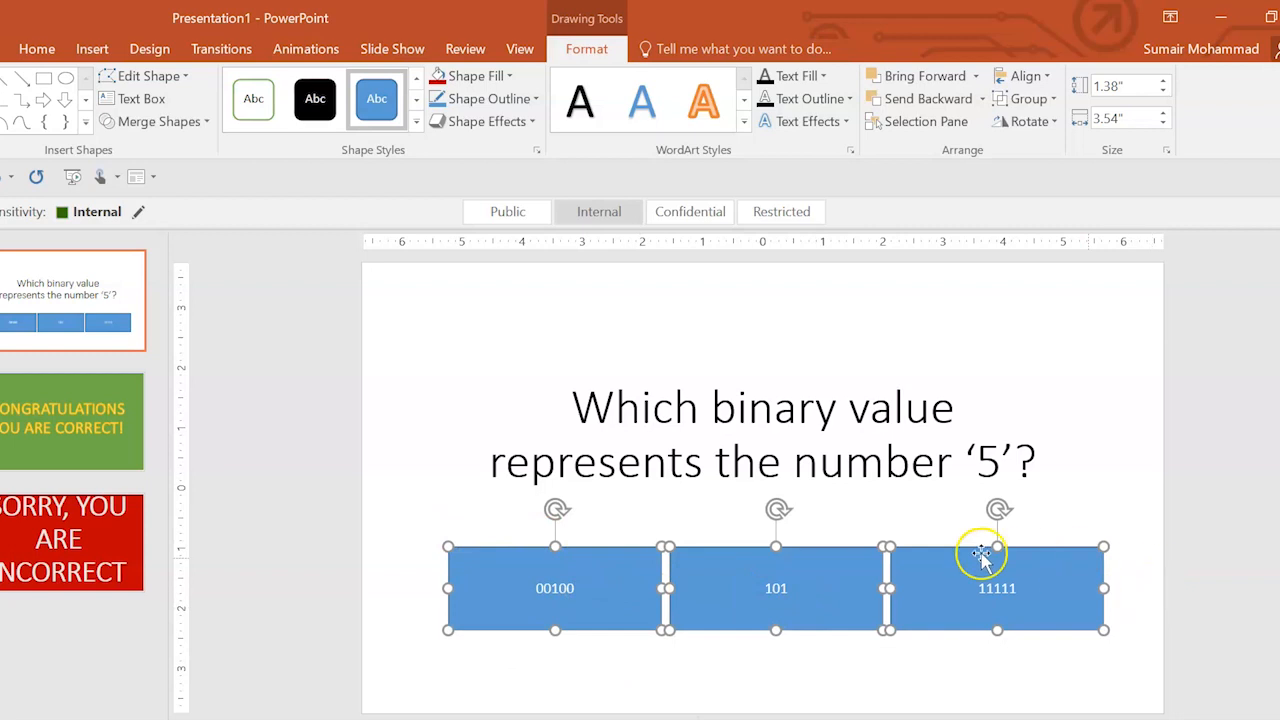
Enlarge the 00100, 101 and 11111 answer text to size 48.
click(36, 48)
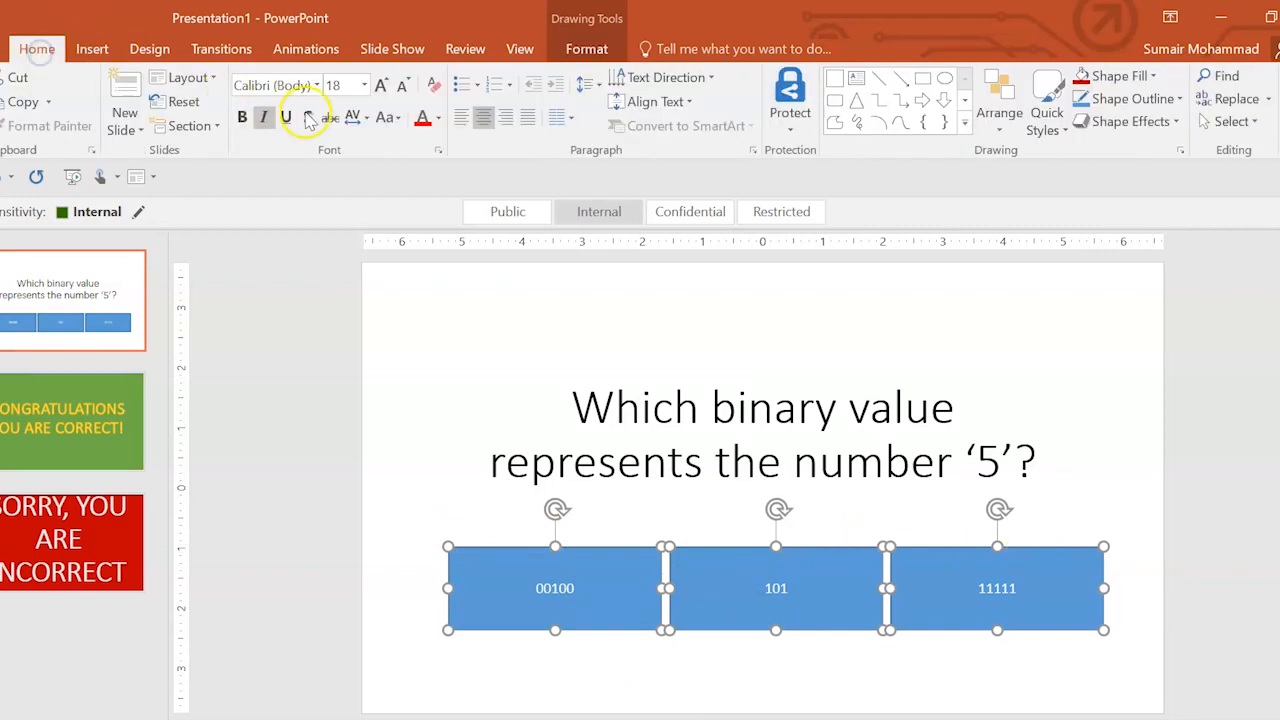
click(384, 84)
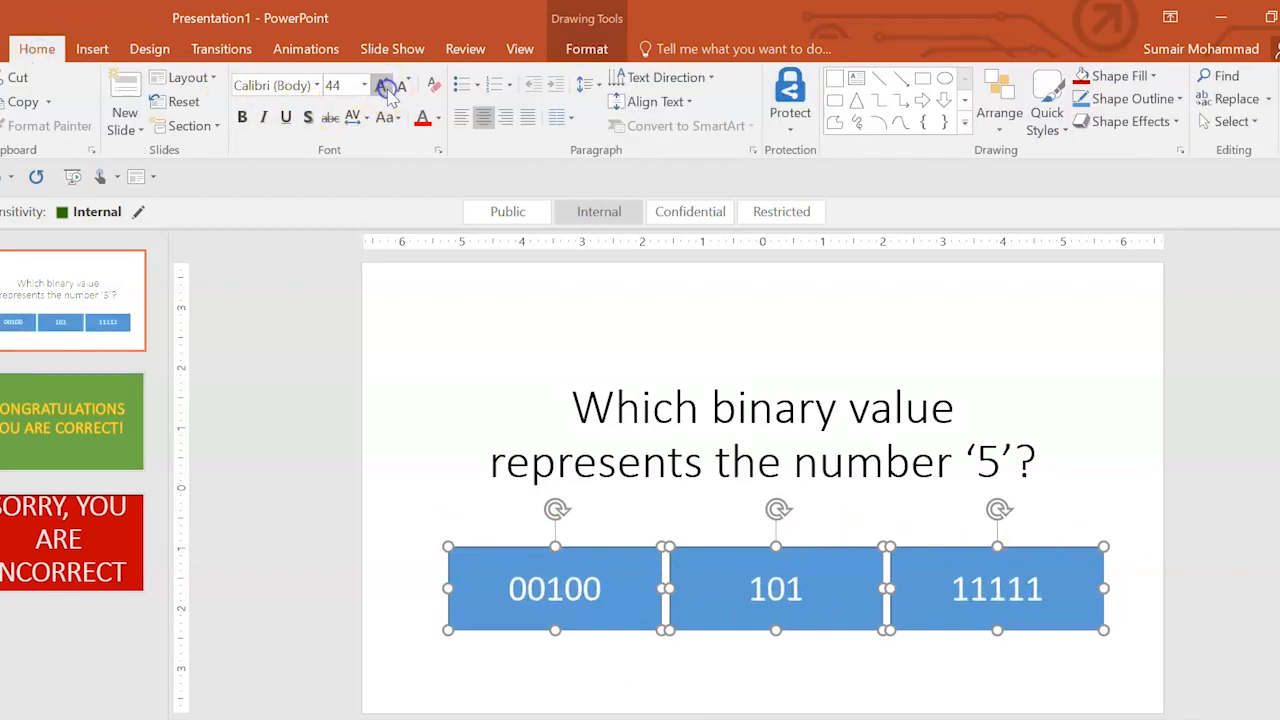
click(380, 84)
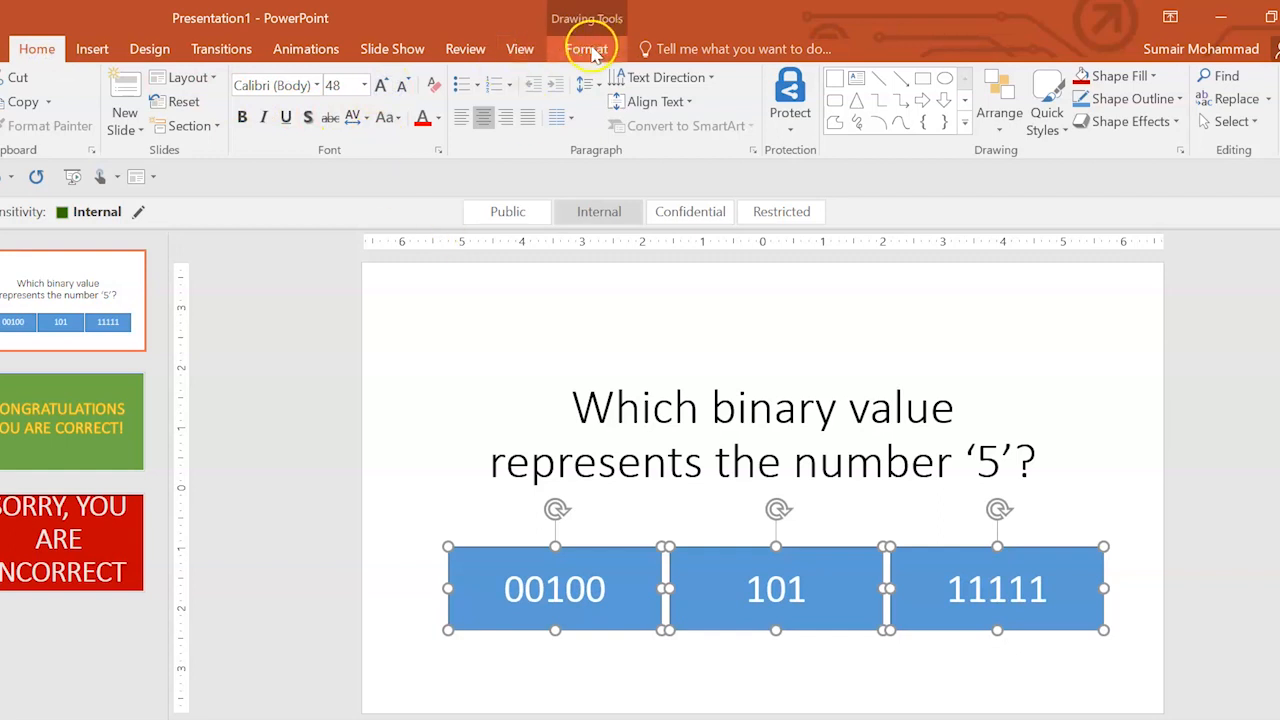
Apply the yellow shape style to all three answer boxes.
click(588, 48)
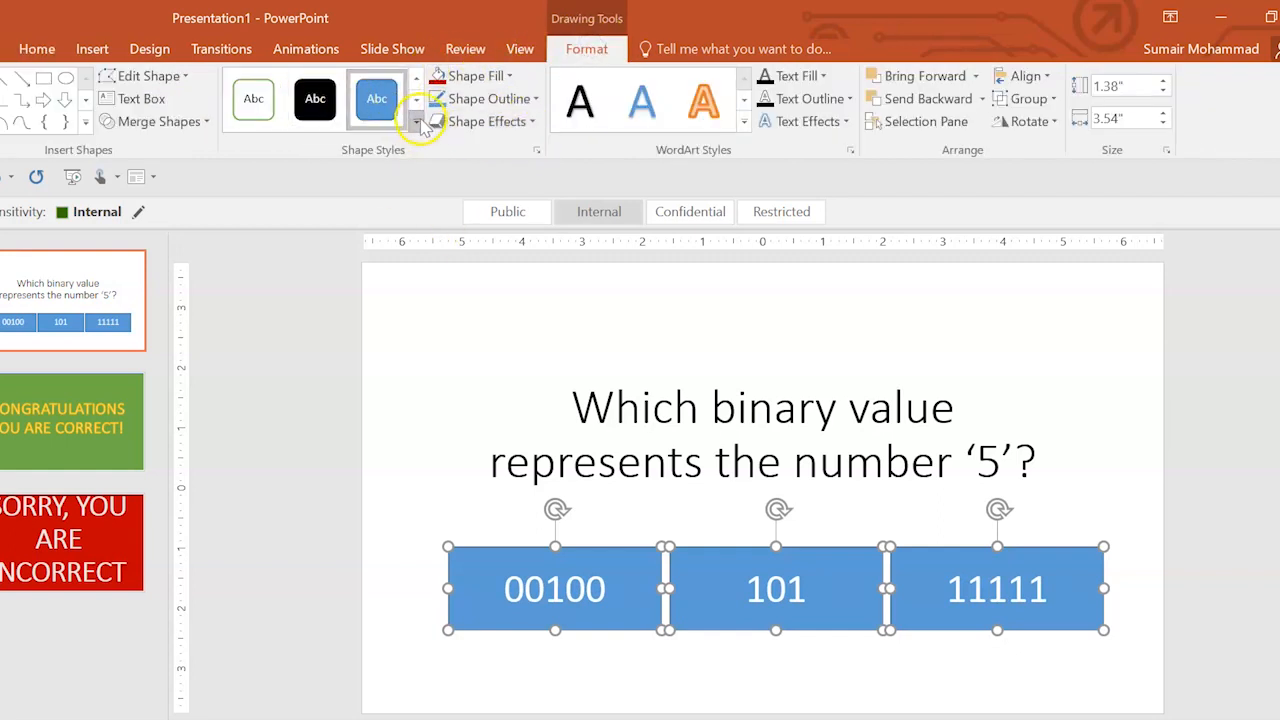
click(416, 120)
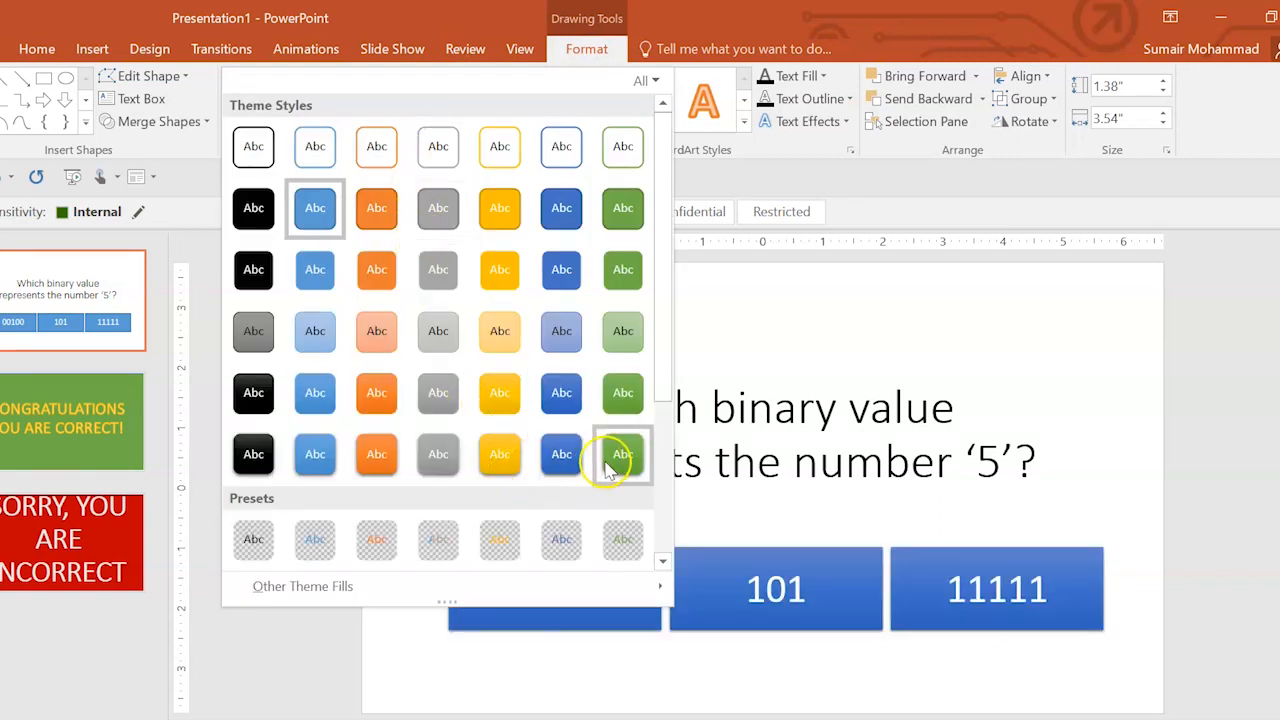
click(622, 454)
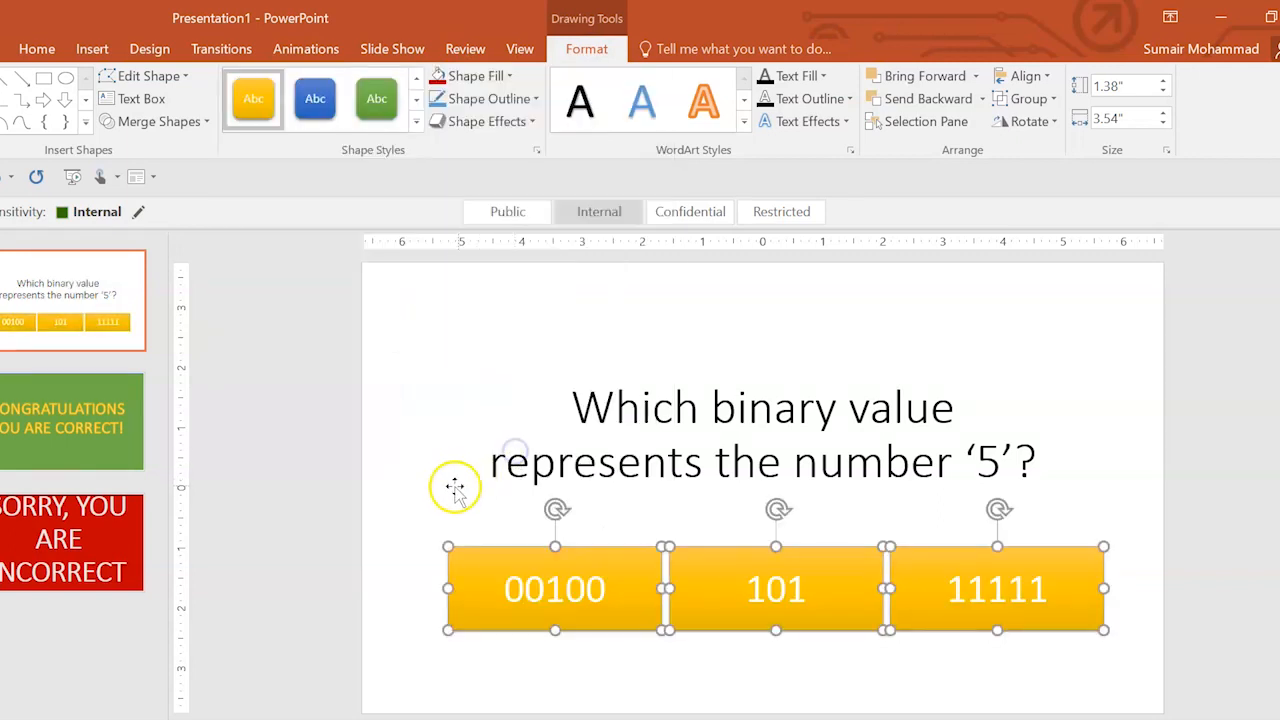
click(398, 598)
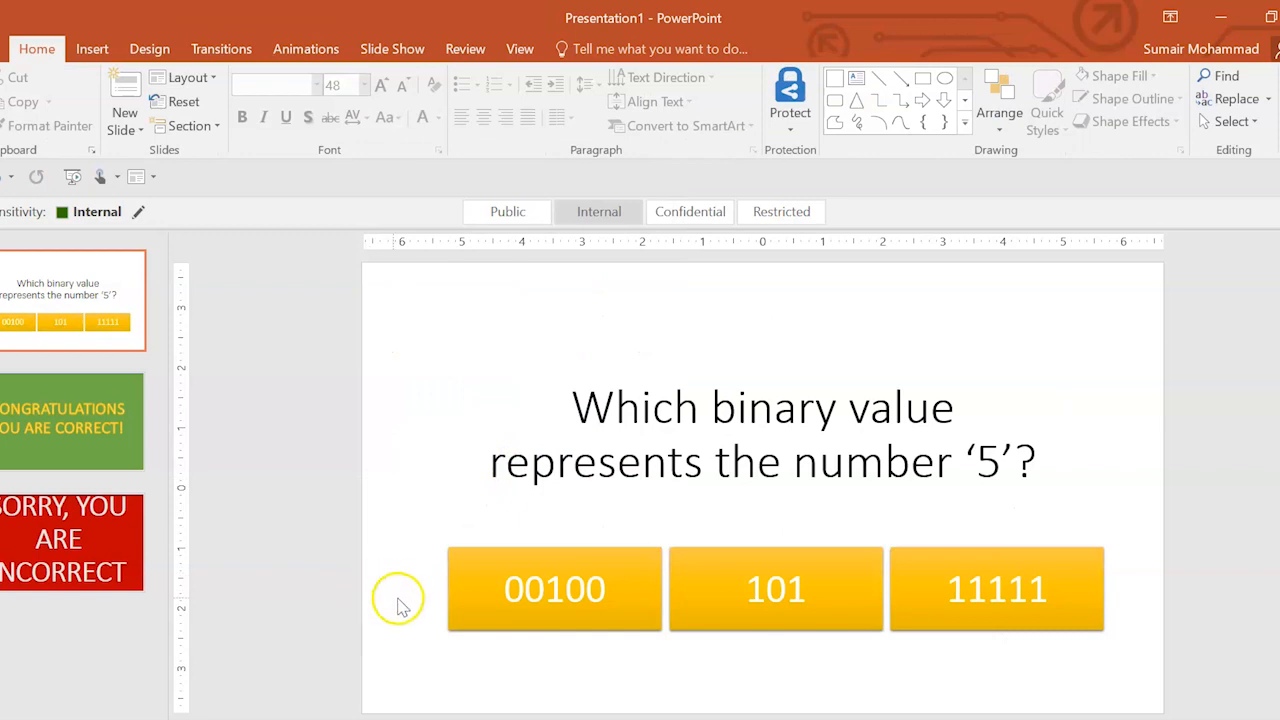
mouse_move(418, 524)
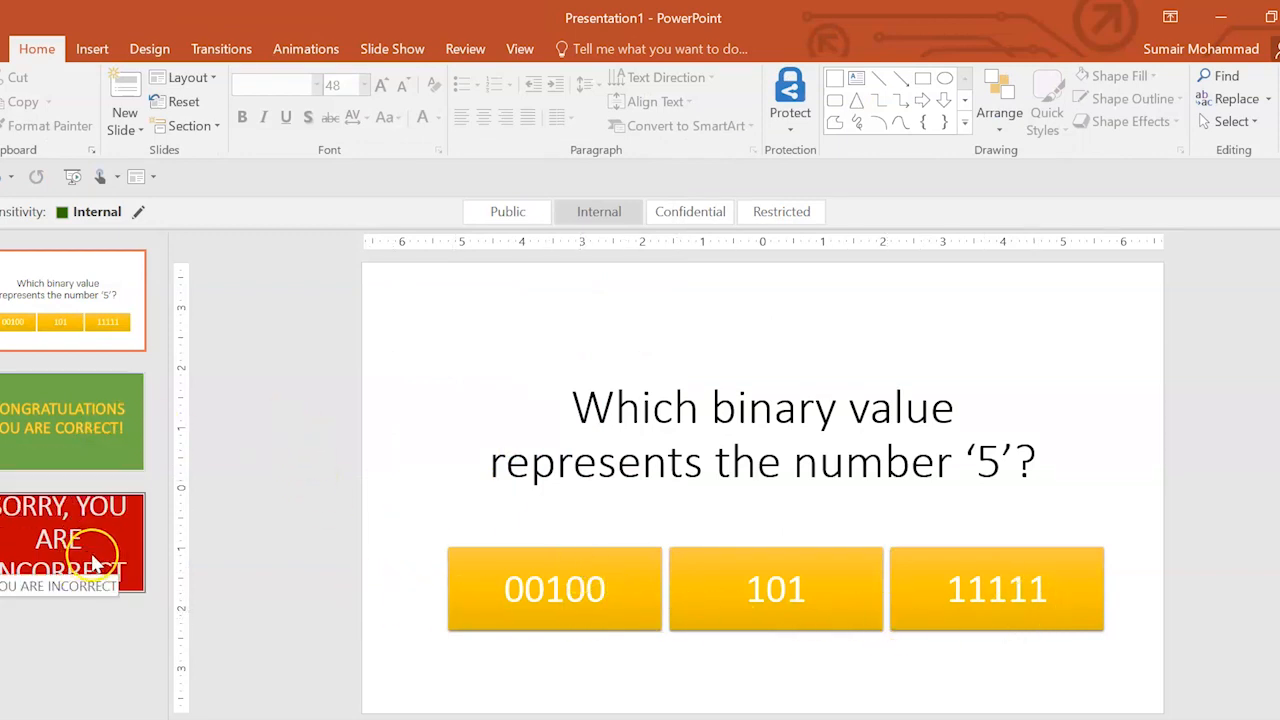
Hyperlink the 00100 button to slide 3, SORRY, YOU ARE INCORRECT.
click(554, 588)
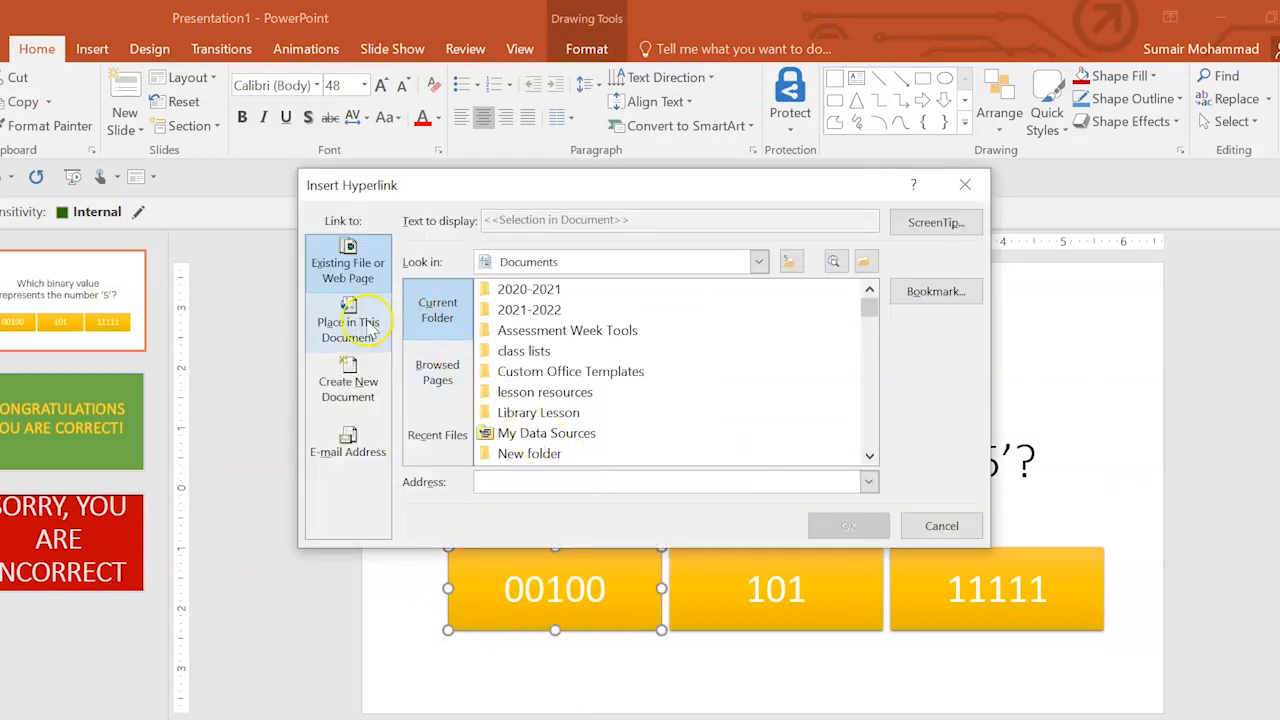
click(348, 320)
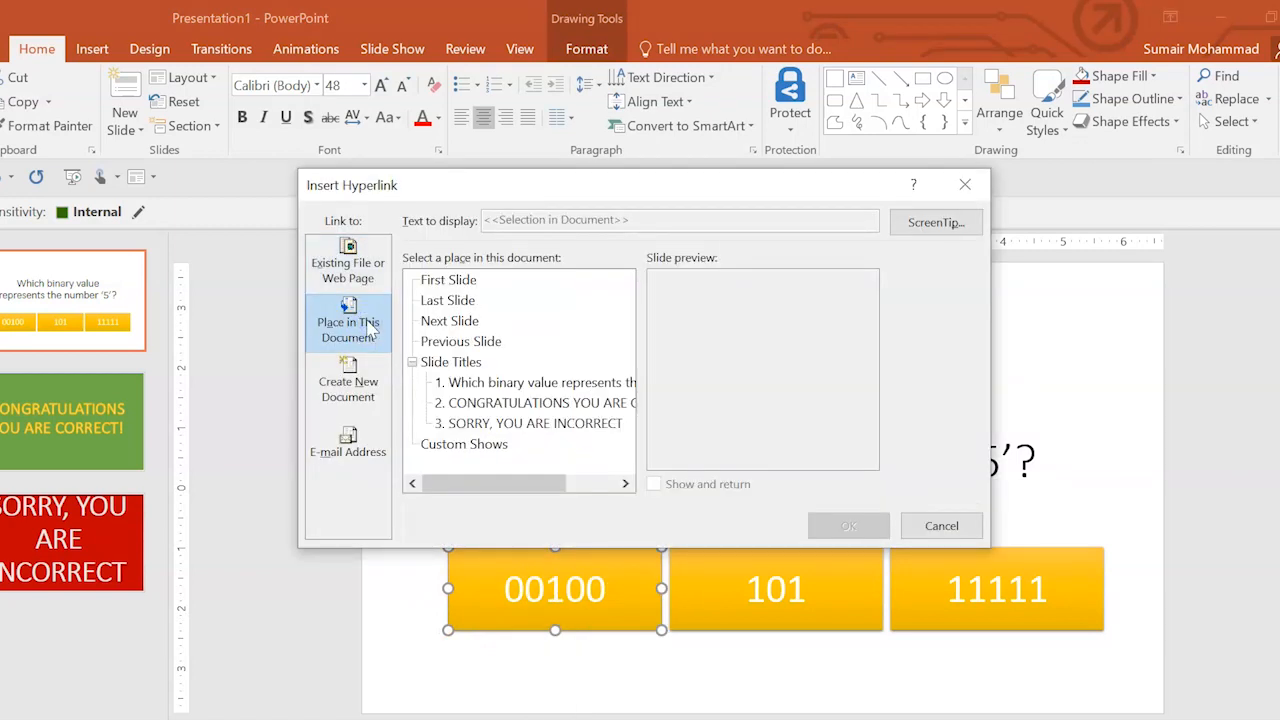
click(528, 424)
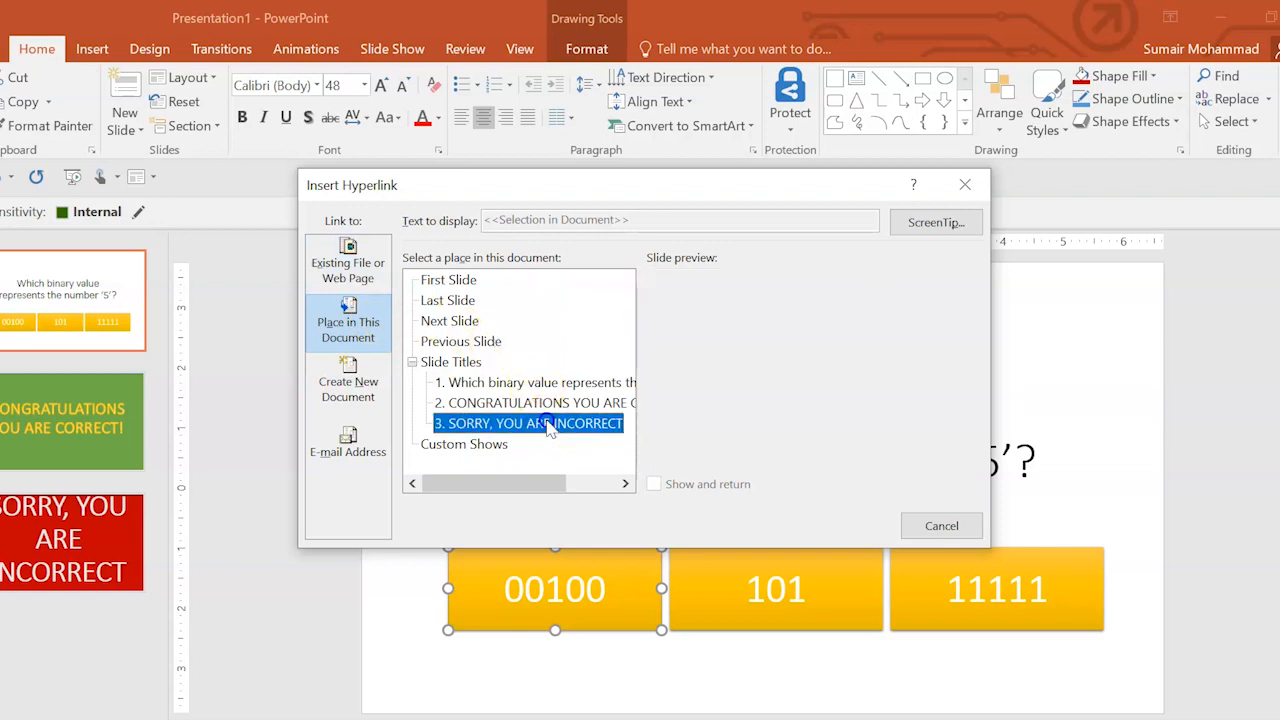
click(528, 424)
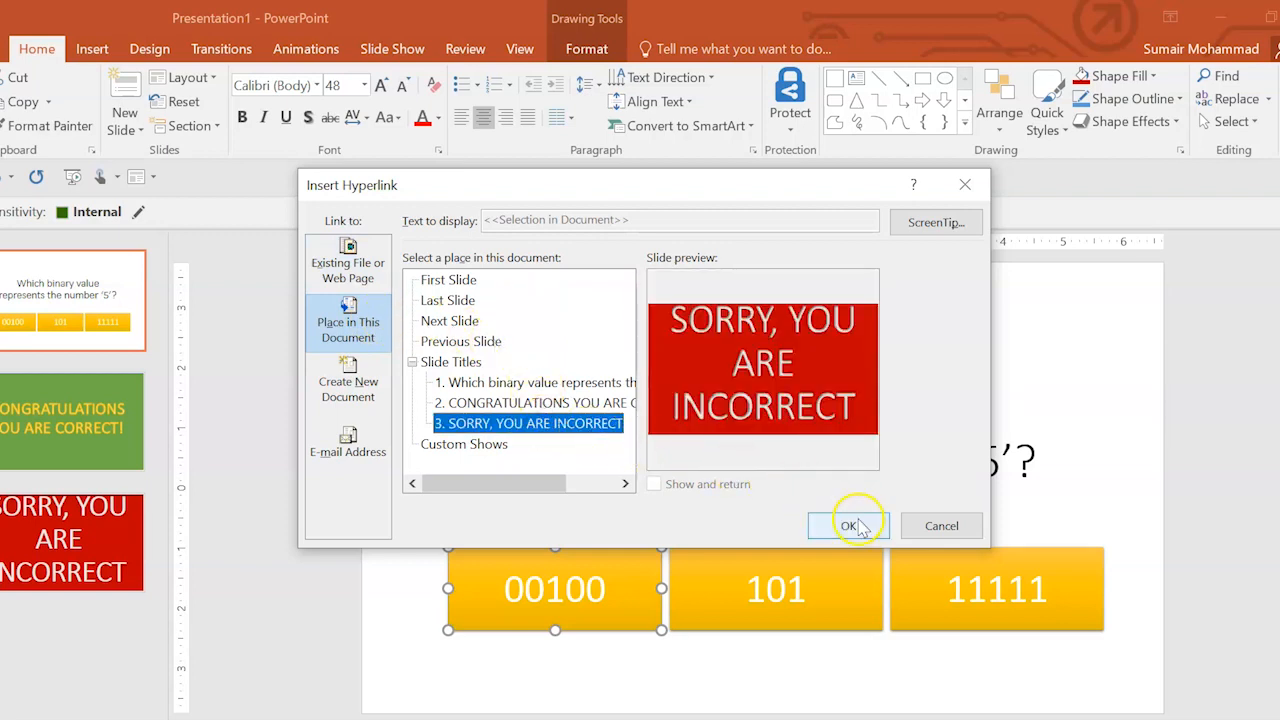
click(848, 524)
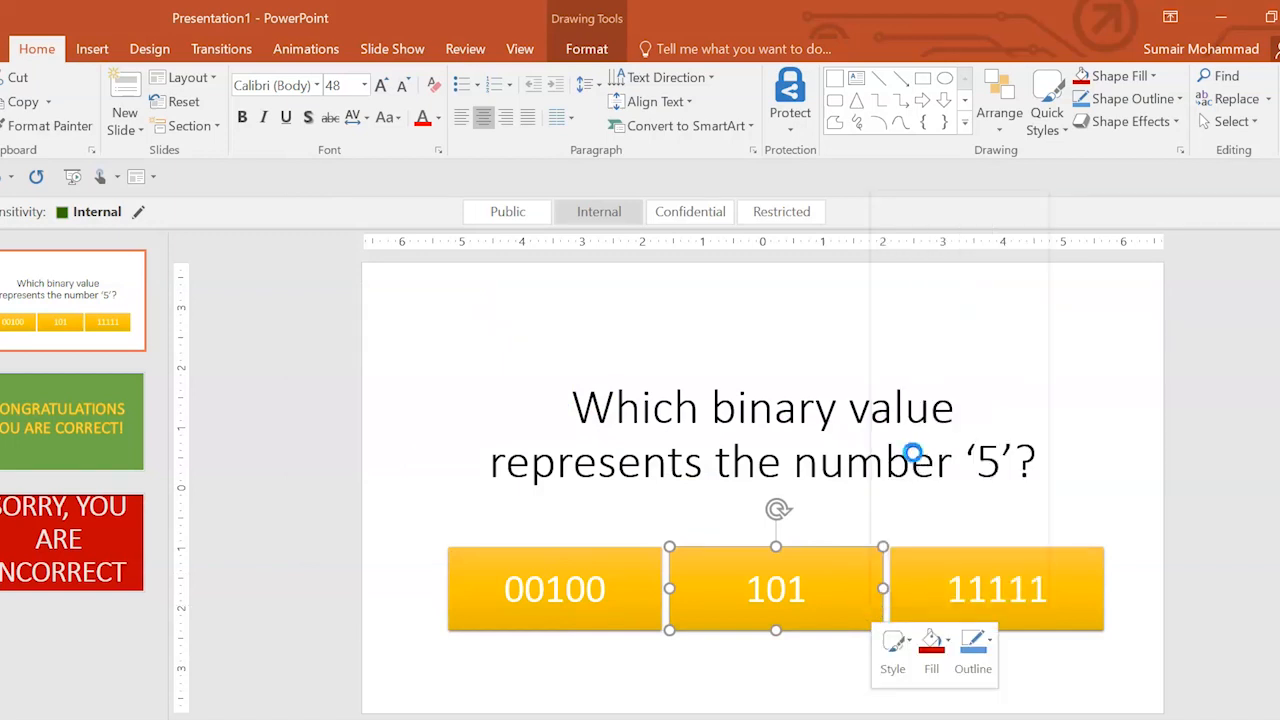
Hyperlink the 101 button to slide 2, CONGRATULATIONS YOU ARE CORRECT, and select 11111.
click(348, 320)
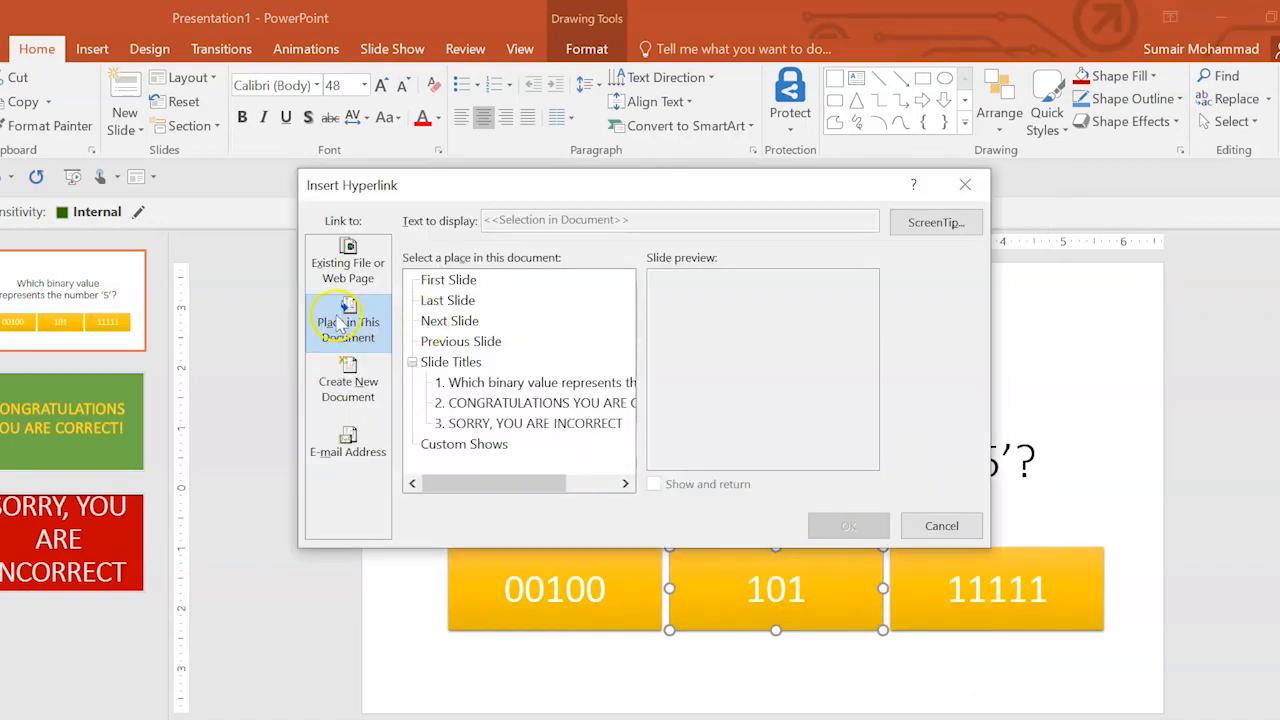
click(536, 402)
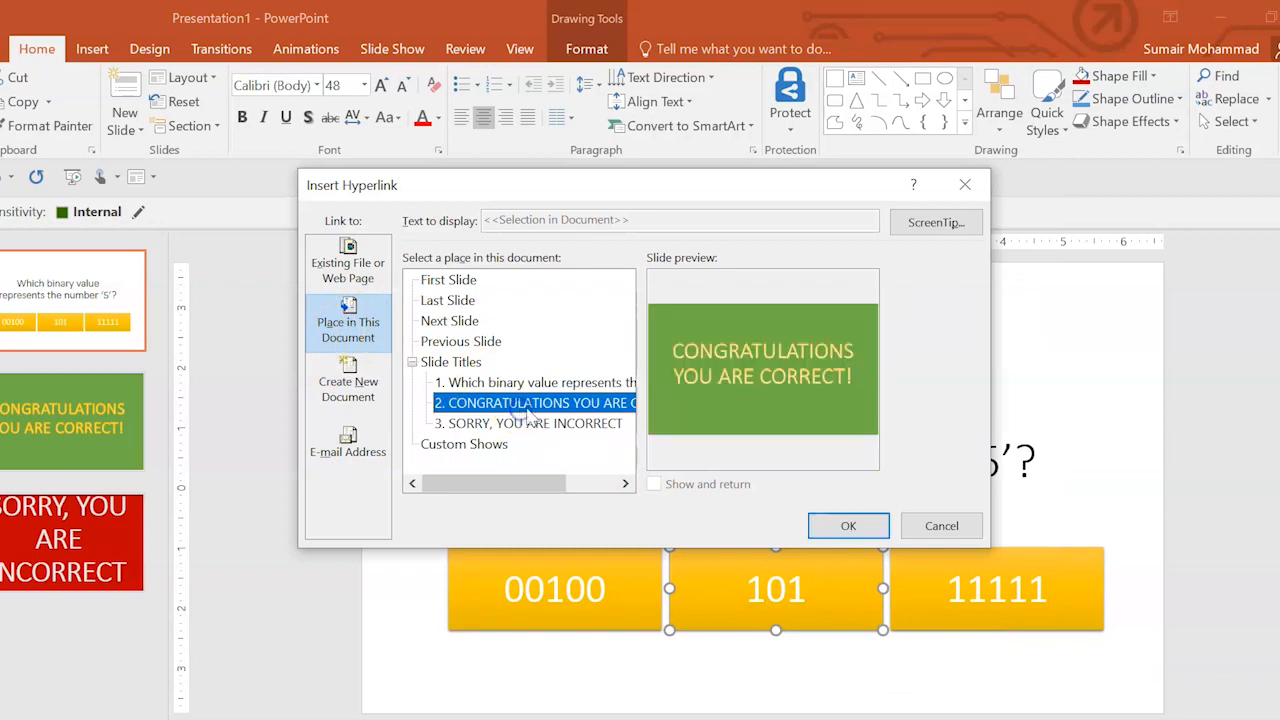
click(848, 524)
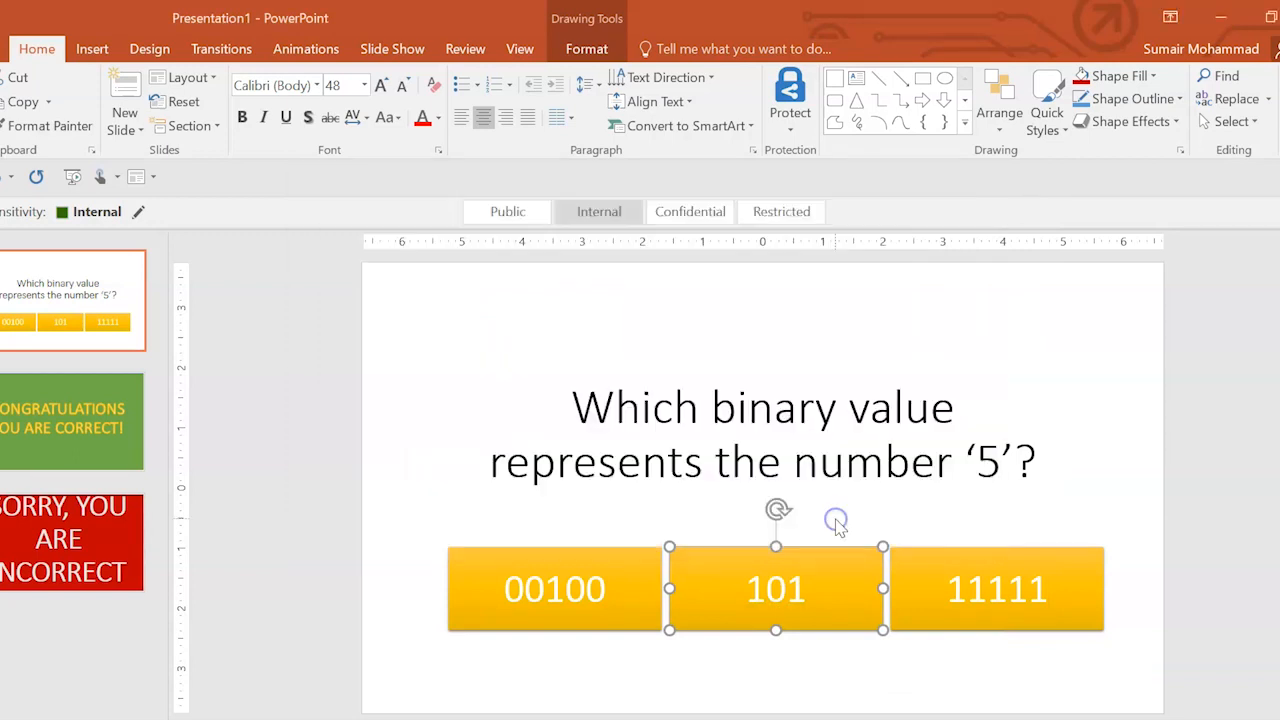
click(996, 588)
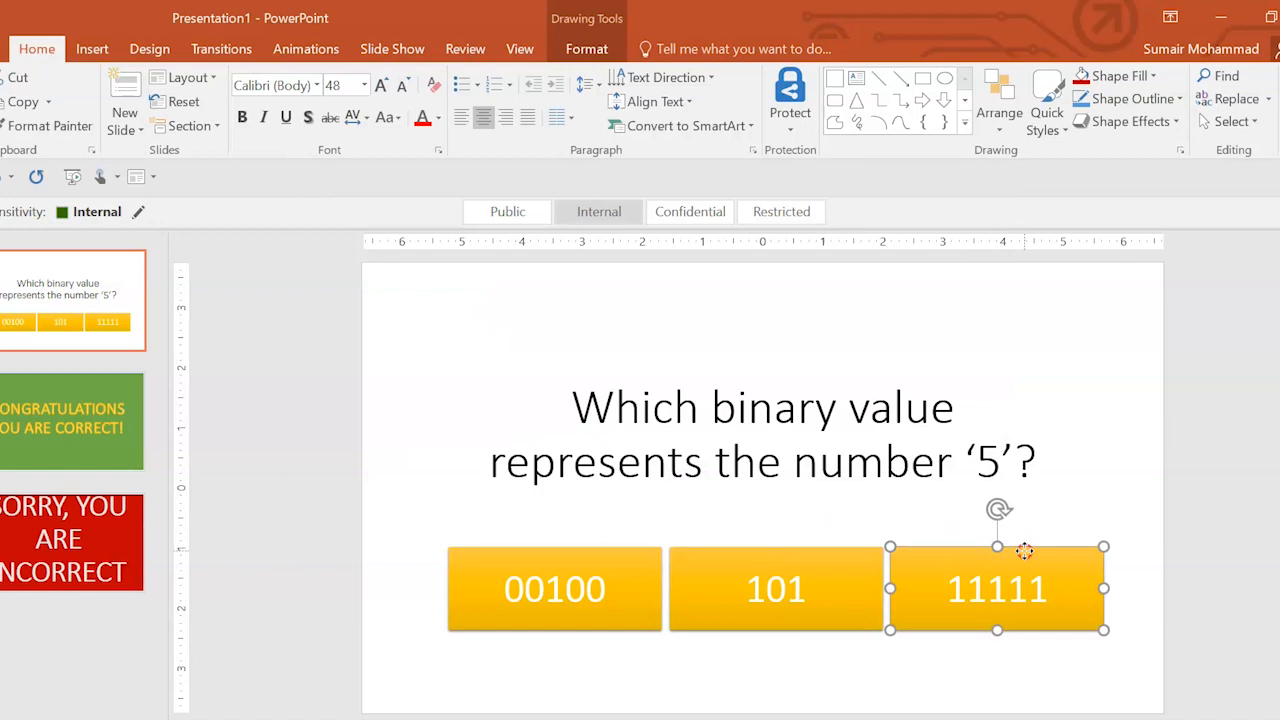
Hyperlink the 11111 button to slide 3, SORRY, YOU ARE INCORRECT.
right_click(996, 588)
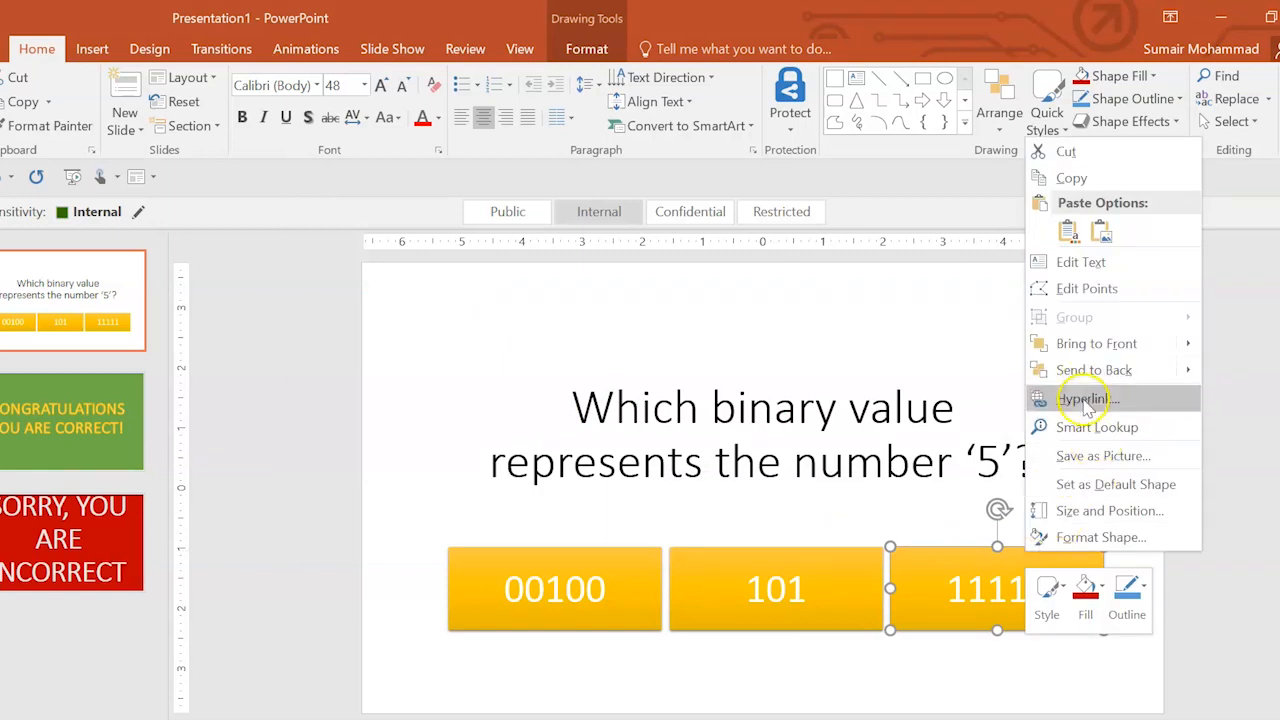
click(1088, 398)
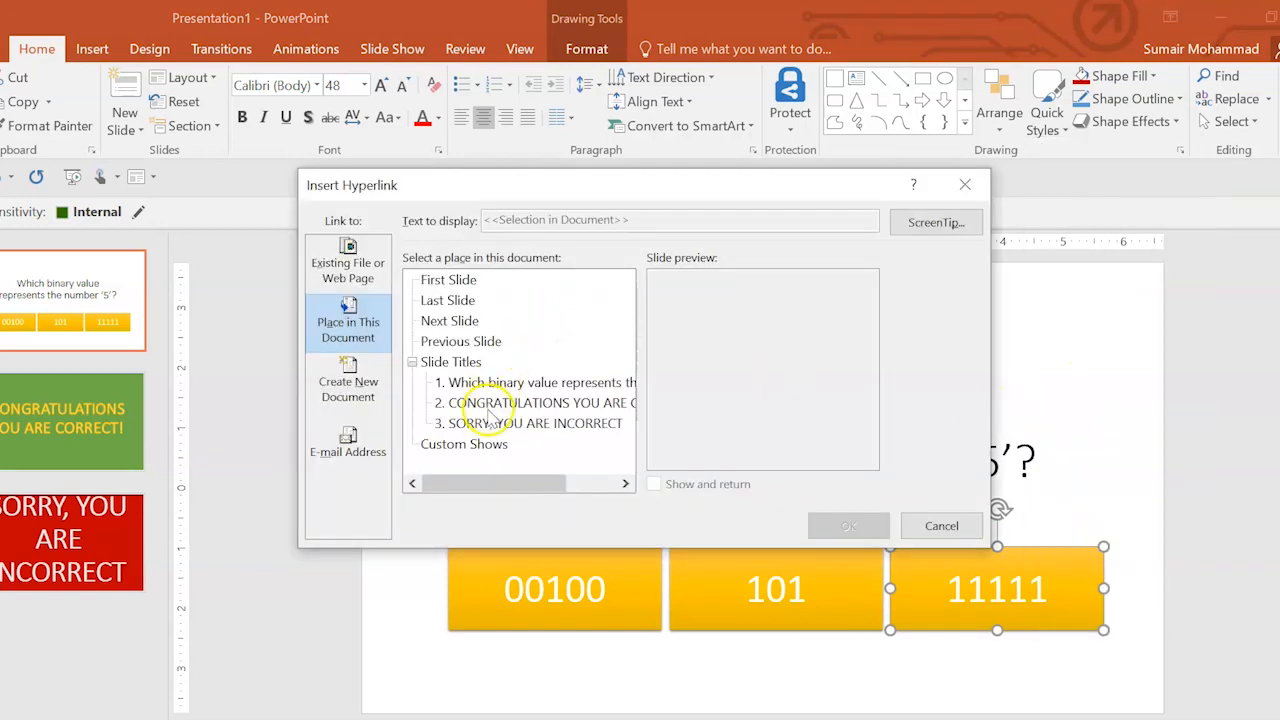
click(528, 424)
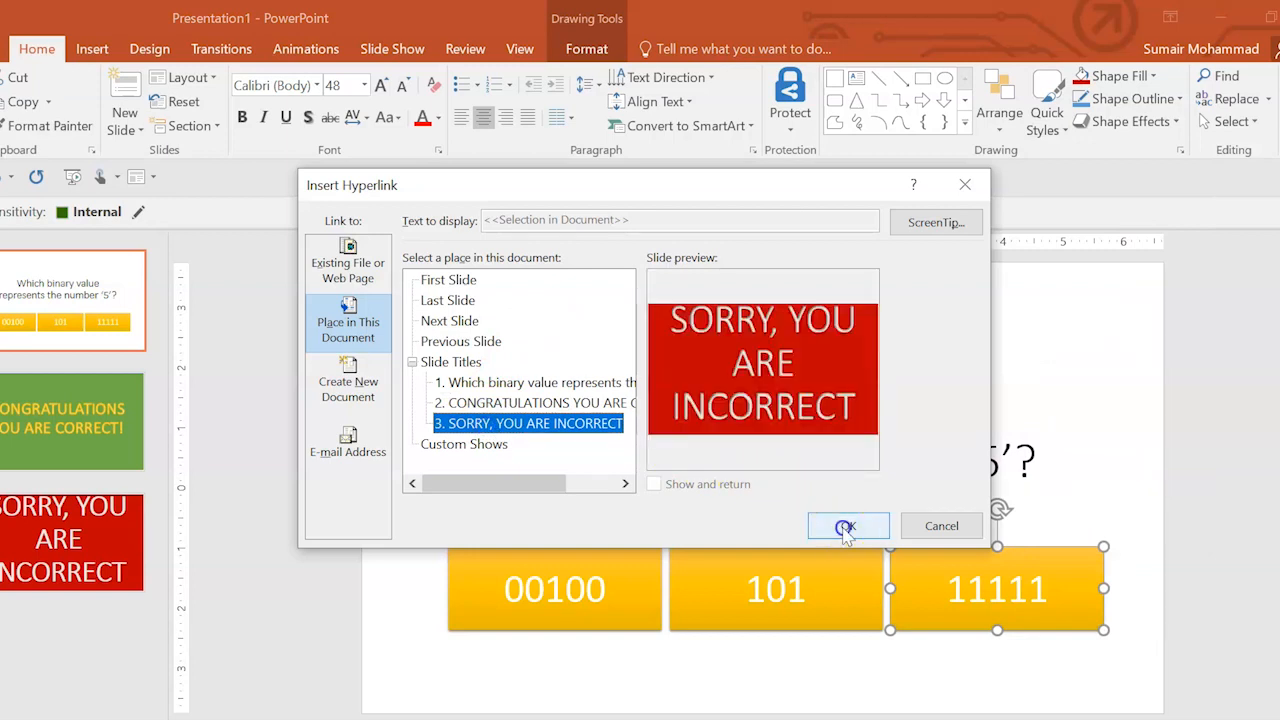
click(848, 526)
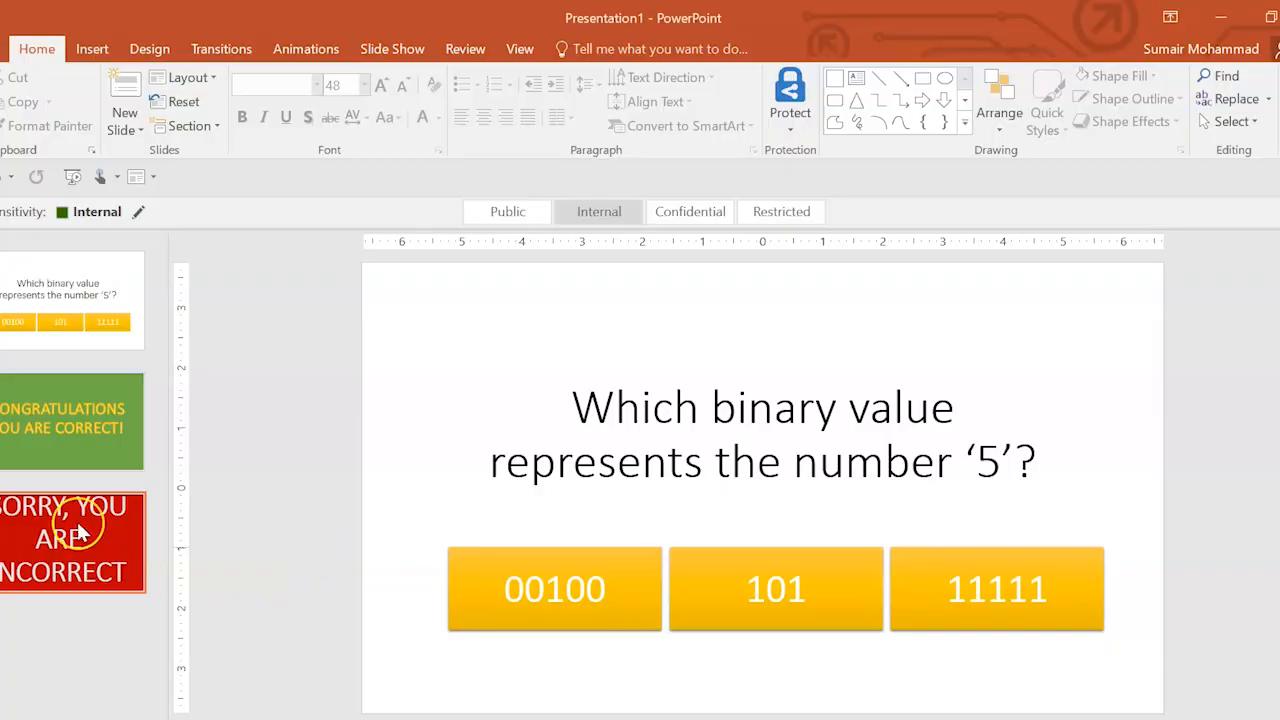
On slide 3, locate the Action Button: Home in the Shapes gallery for the bottom-left corner.
click(72, 540)
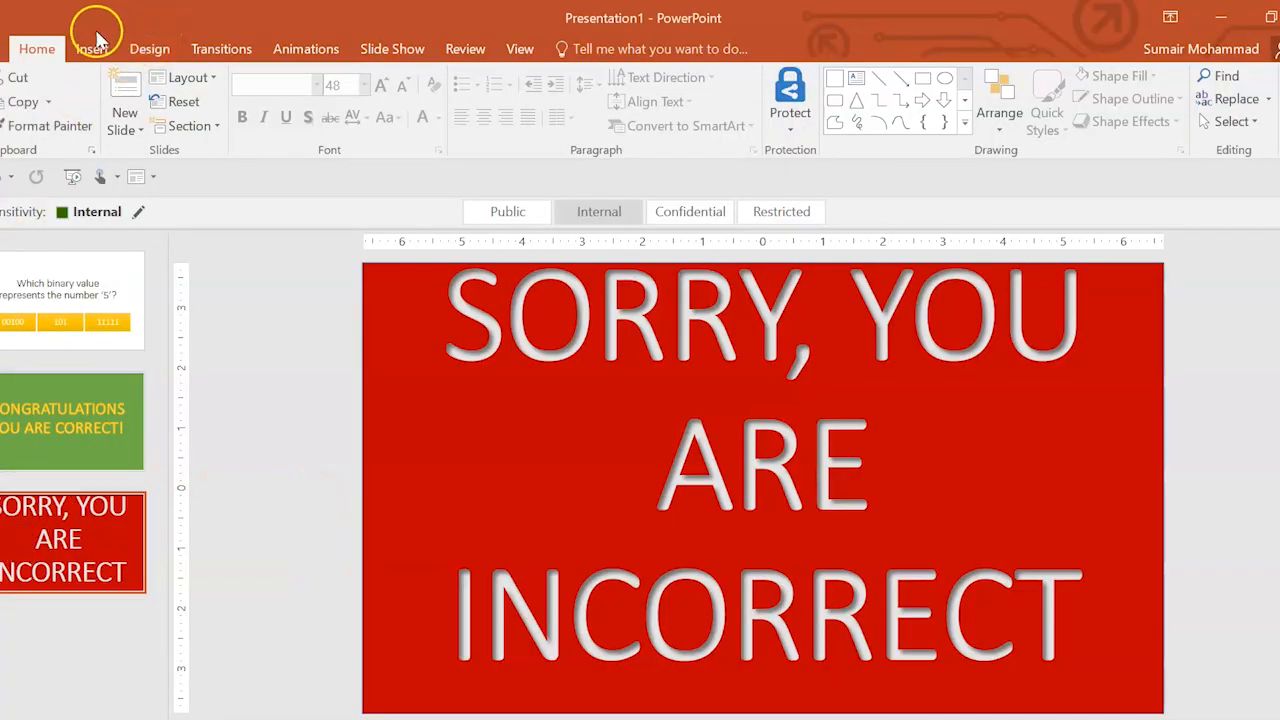
click(184, 78)
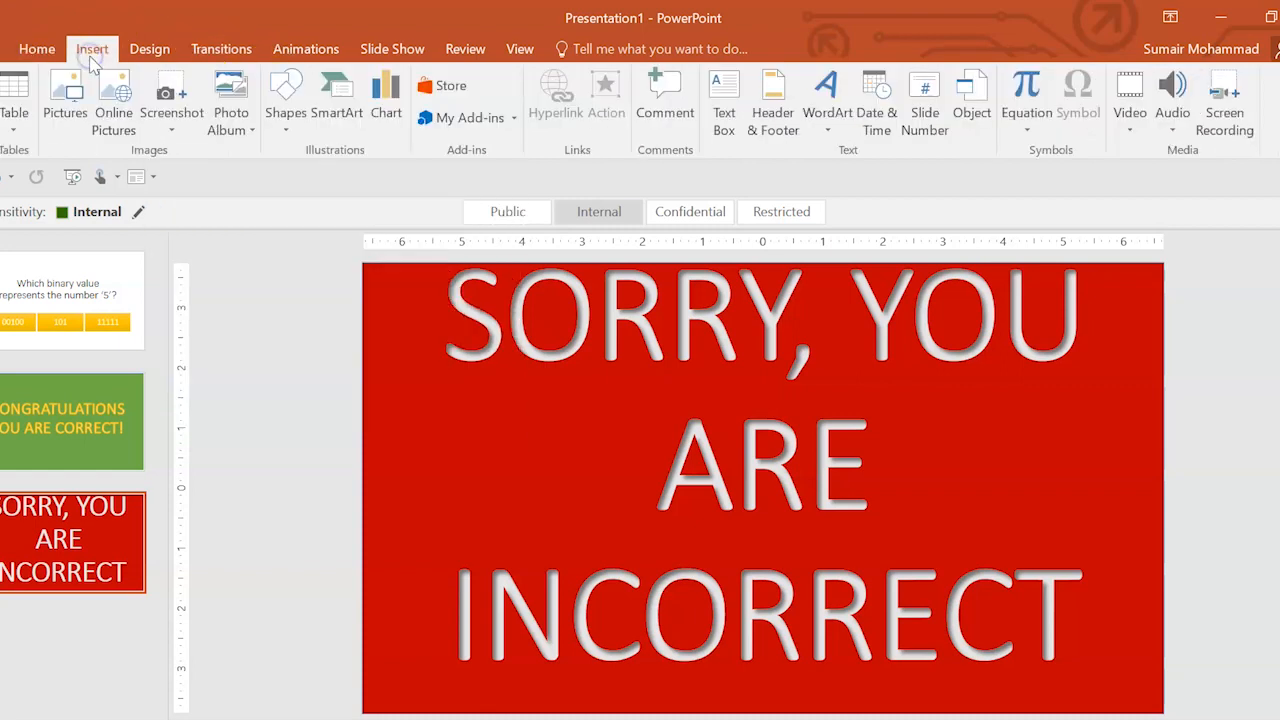
click(284, 96)
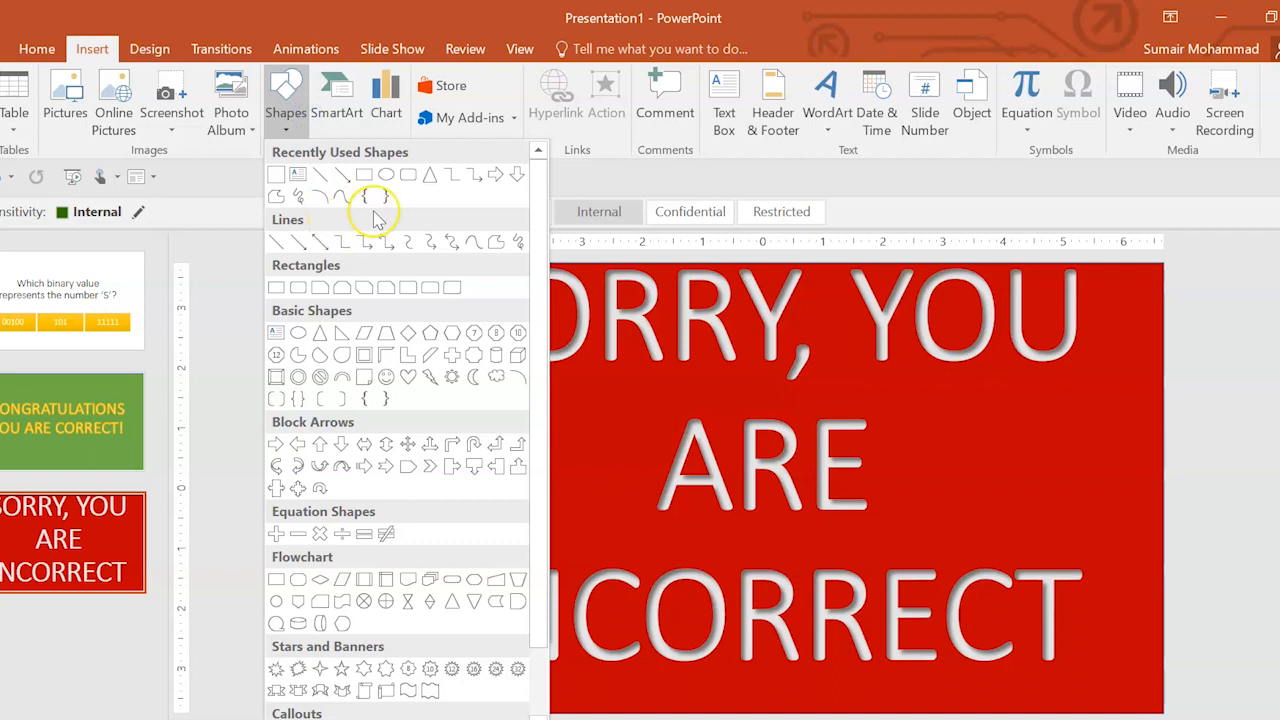
scroll(down, 3)
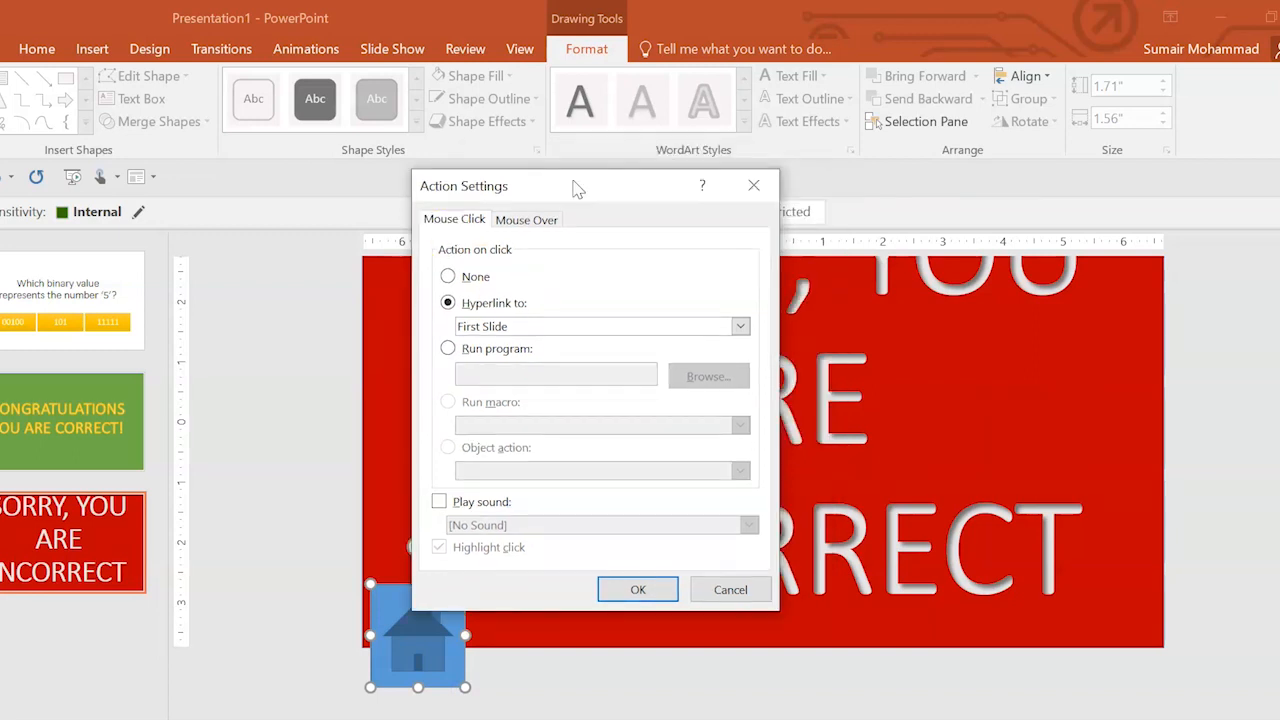
mouse_move(558, 318)
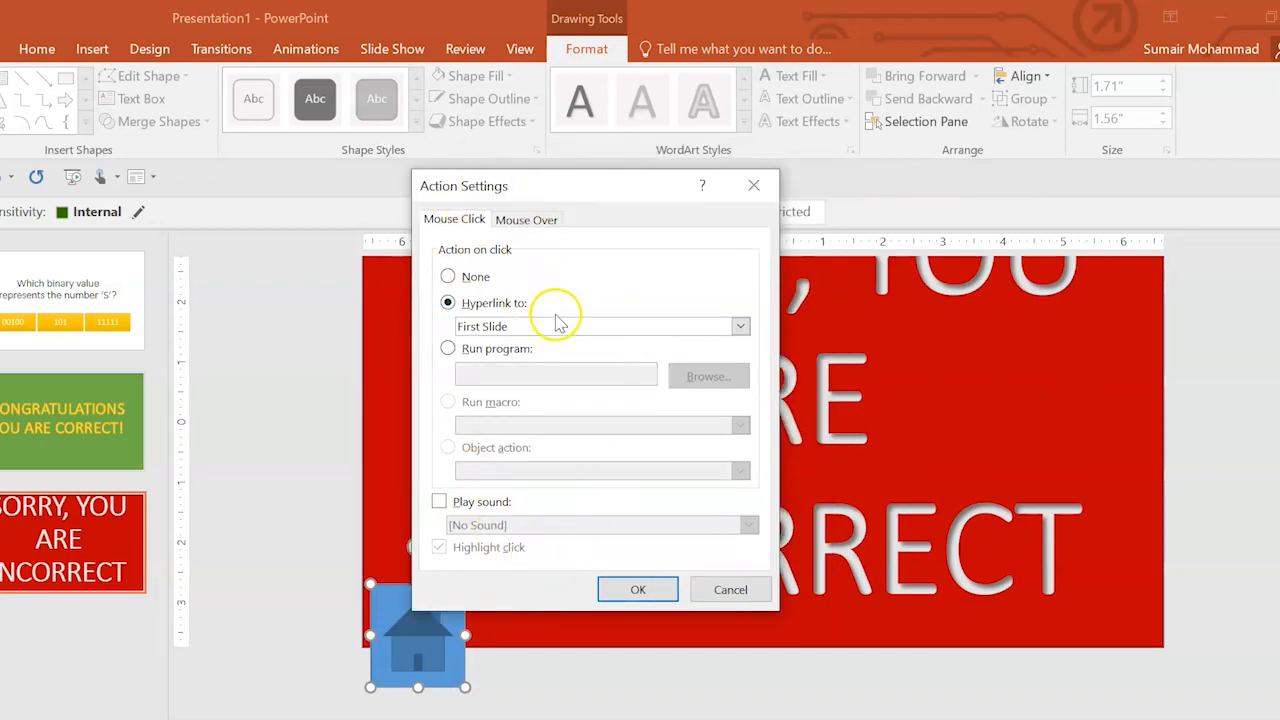
mouse_move(408, 664)
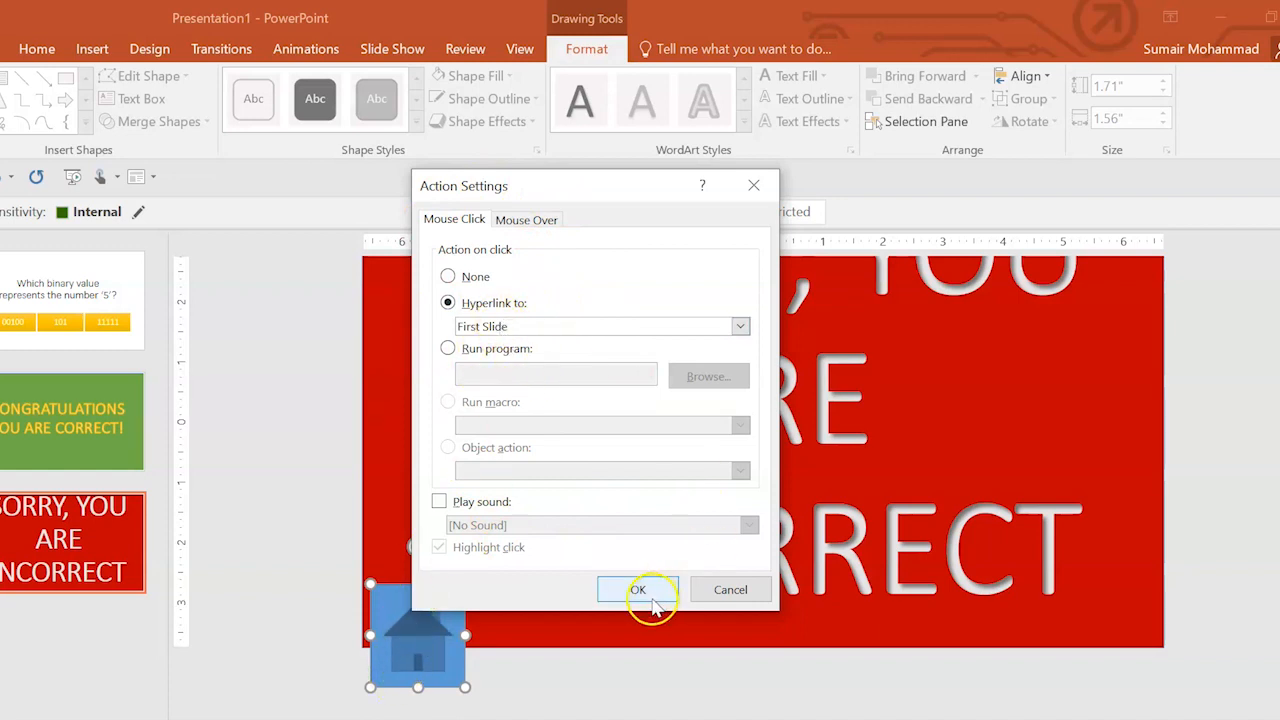
Confirm the Hyperlink to First Slide, resize the home button and start applying a yellow style.
click(638, 588)
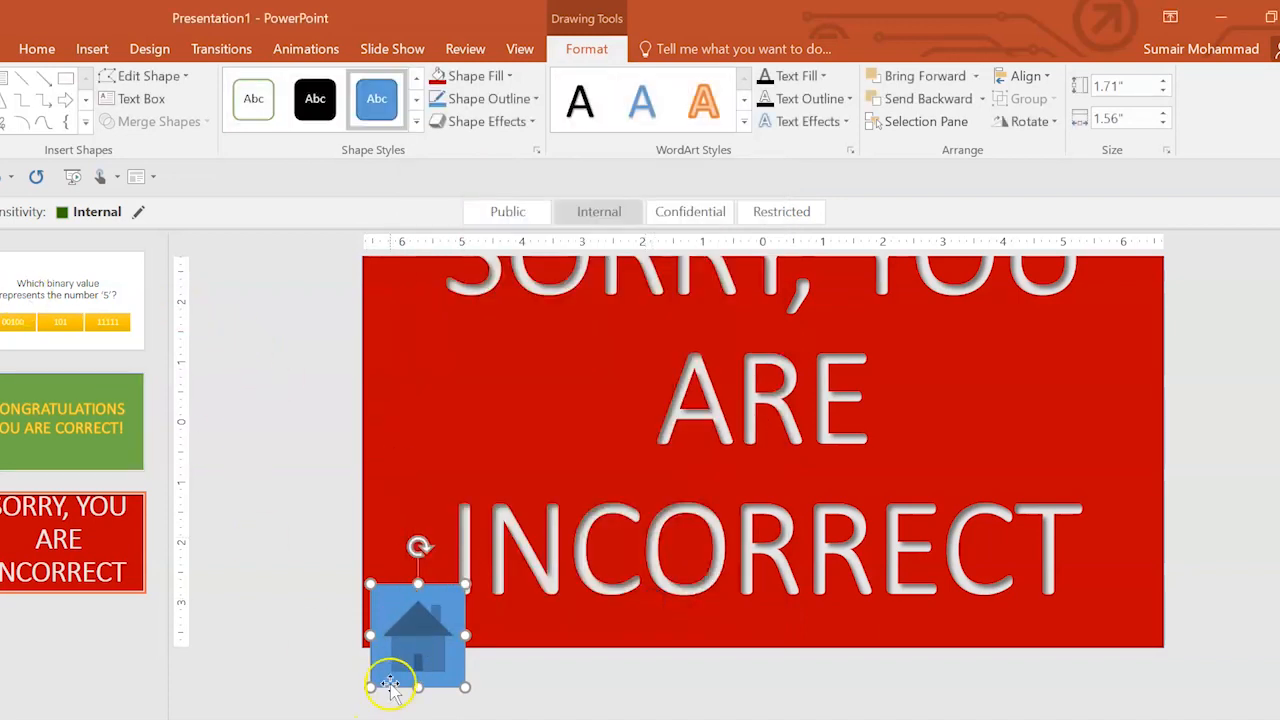
drag(416, 636, 410, 590)
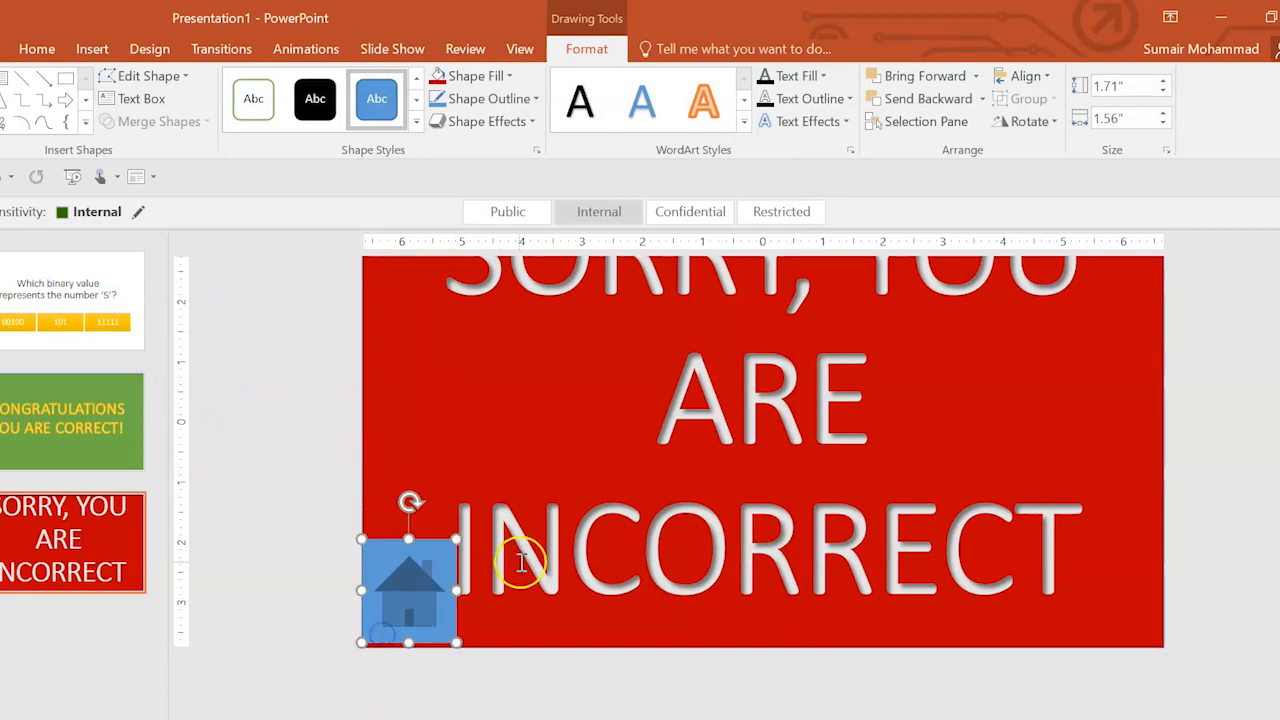
click(416, 118)
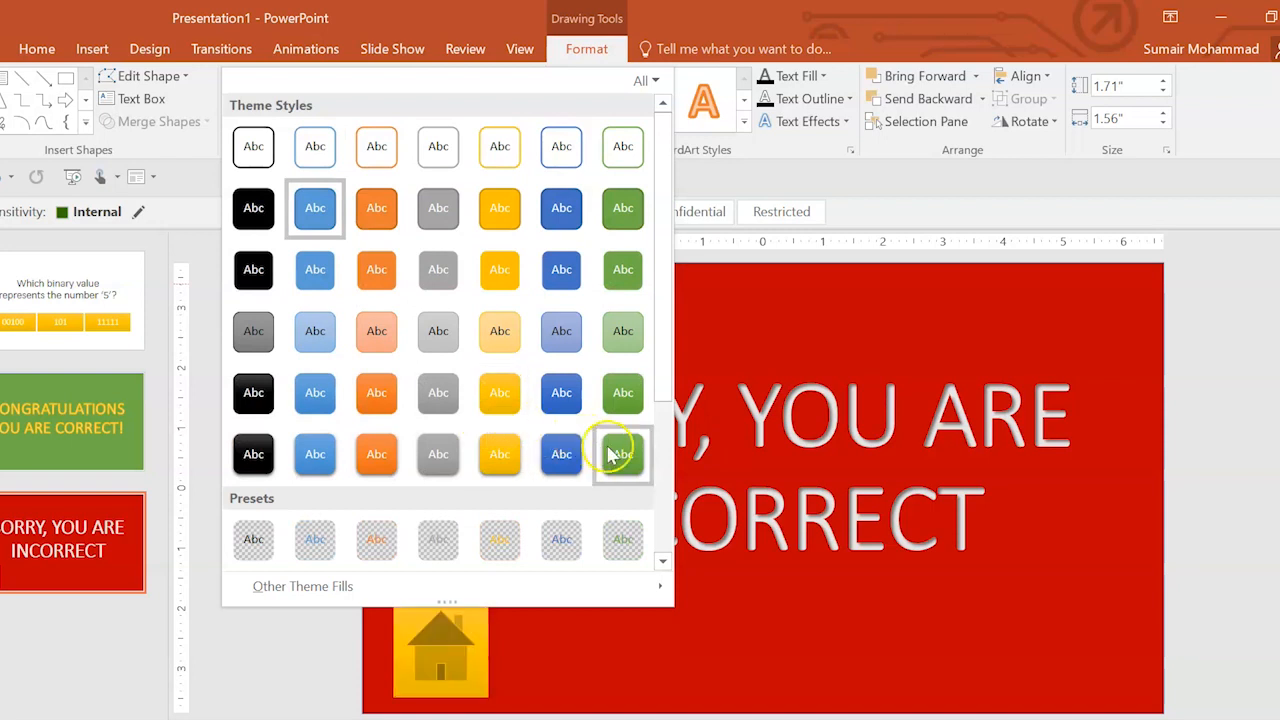
mouse_move(500, 454)
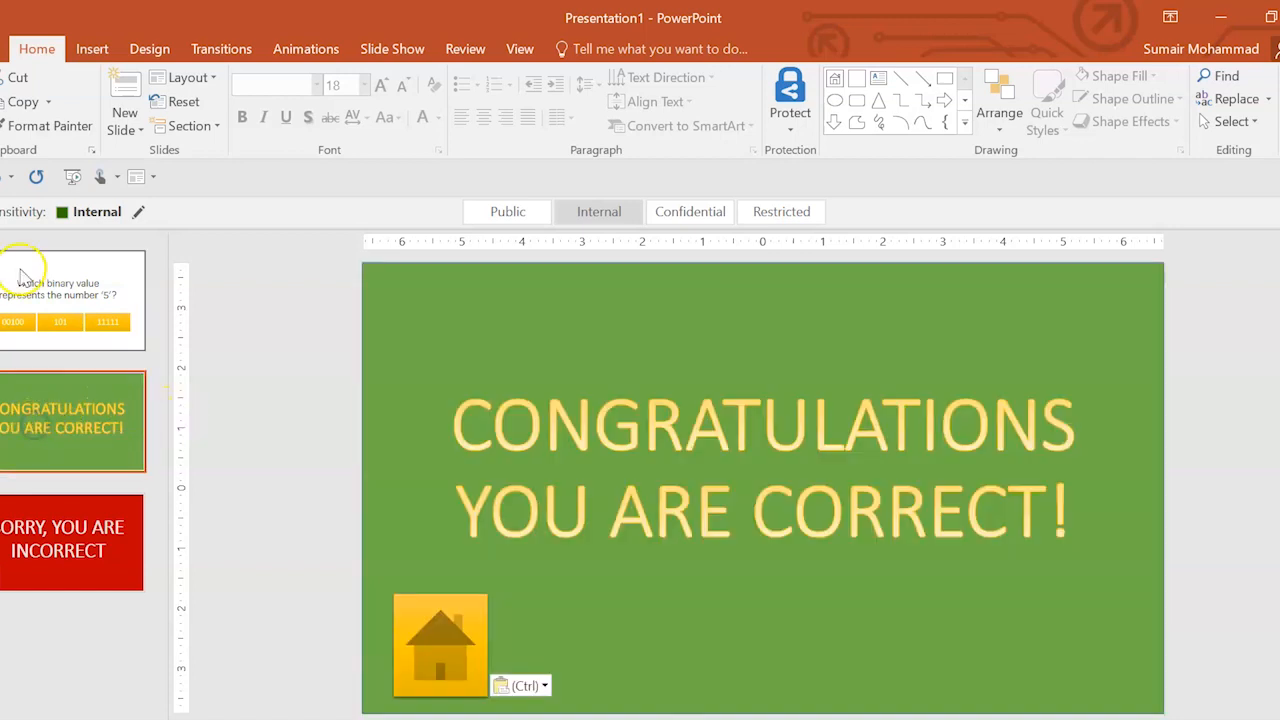
Return to the question slide and select its 11111 answer button.
click(70, 300)
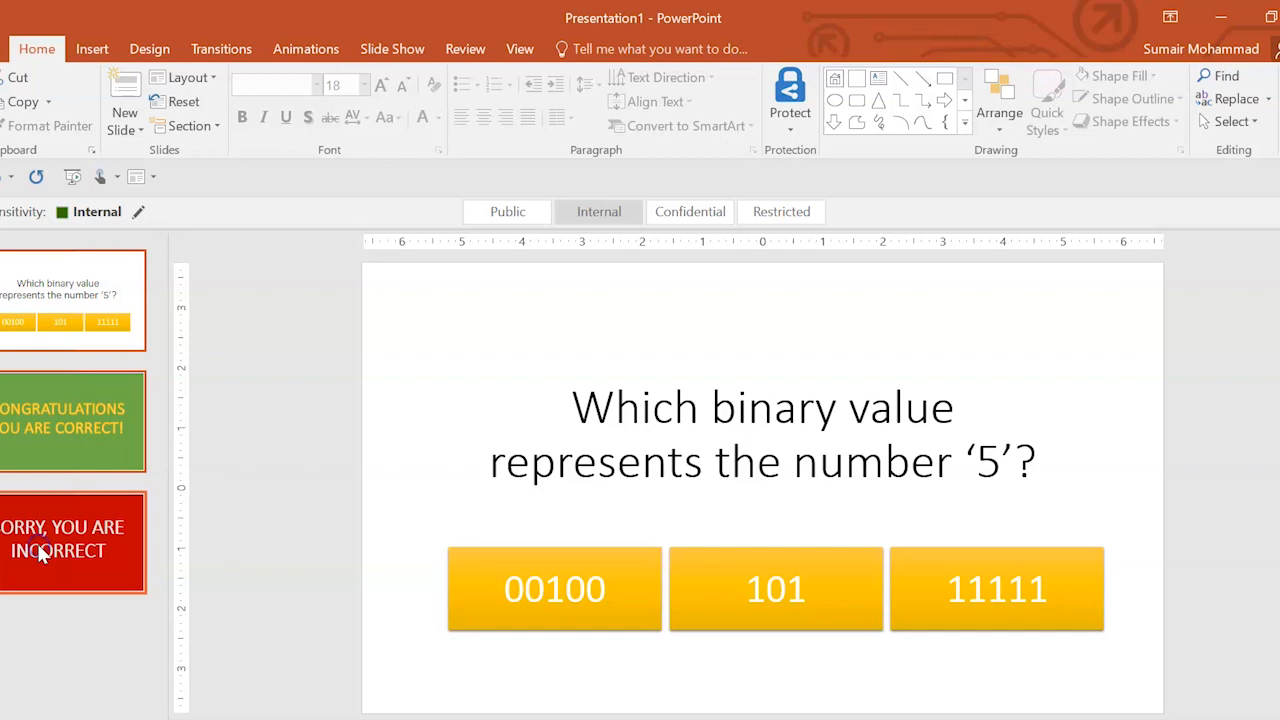
mouse_move(40, 600)
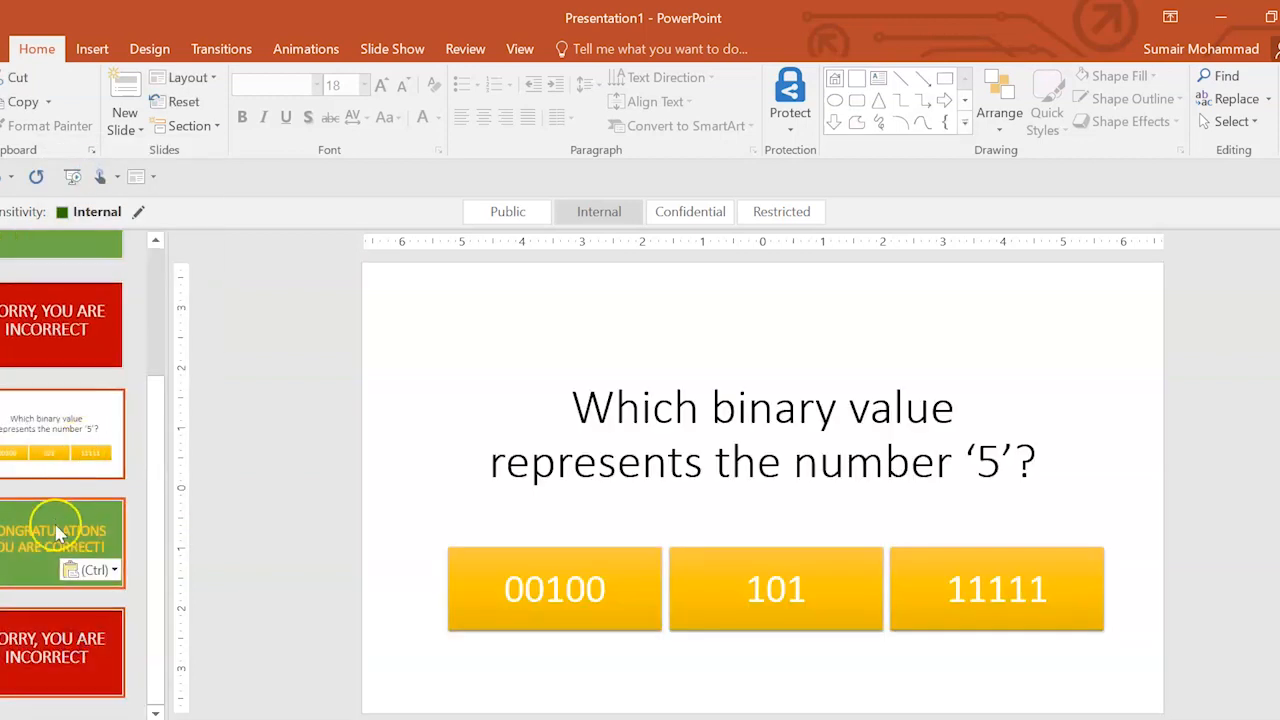
click(996, 588)
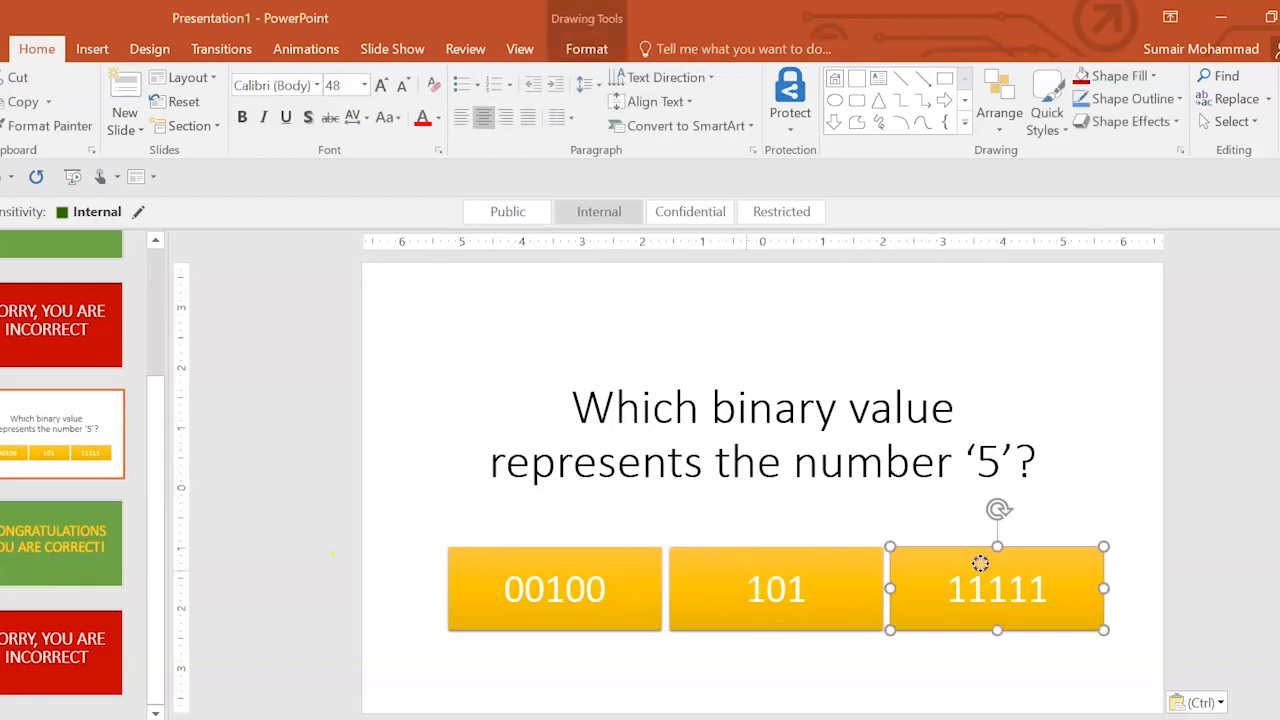